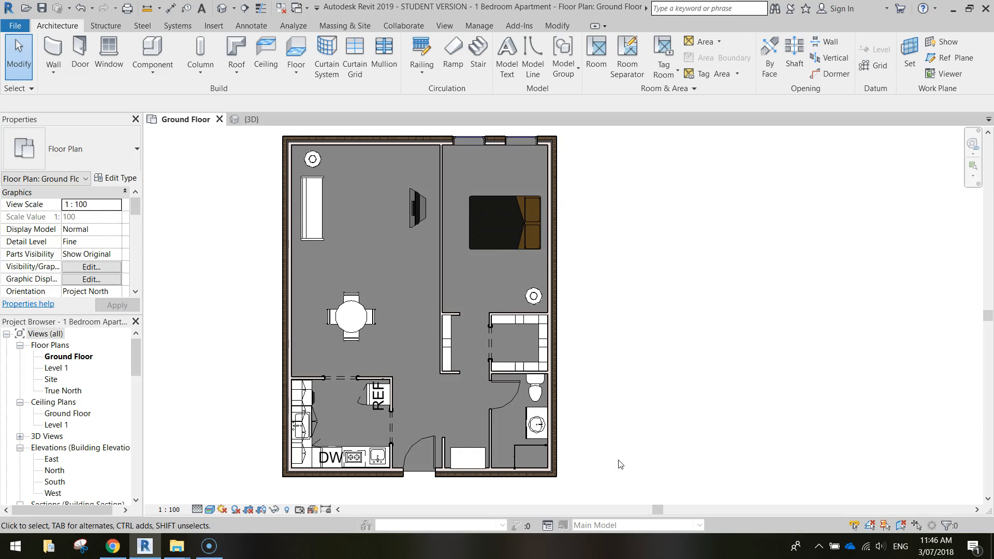
mouse_move(348, 228)
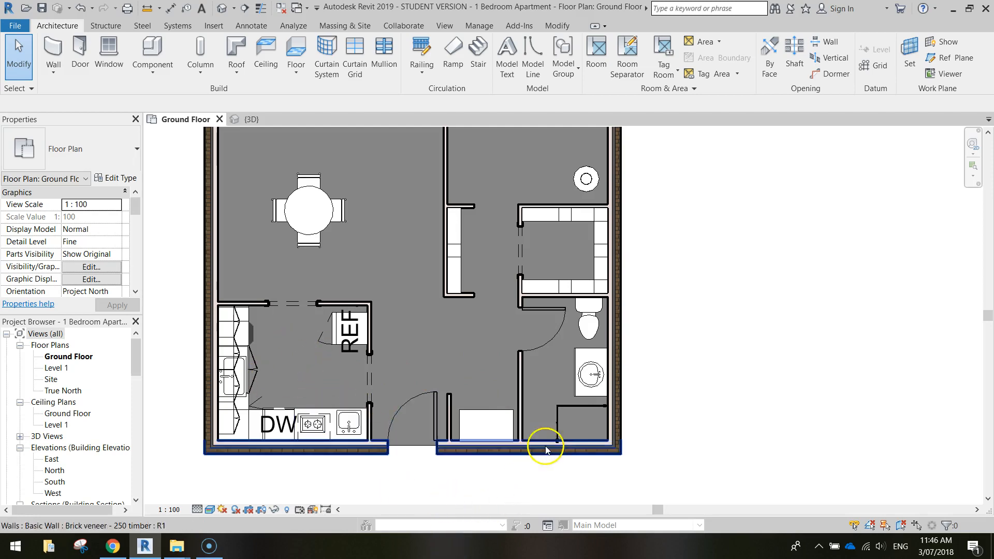
Look over the Ground Floor plan, then switch to the apartment's {3D} view.
click(450, 383)
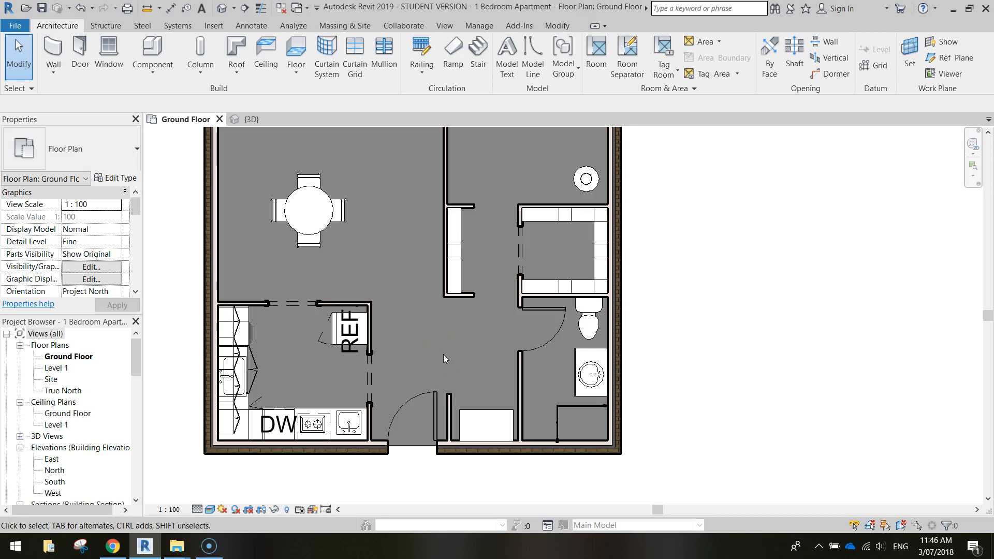
click(252, 119)
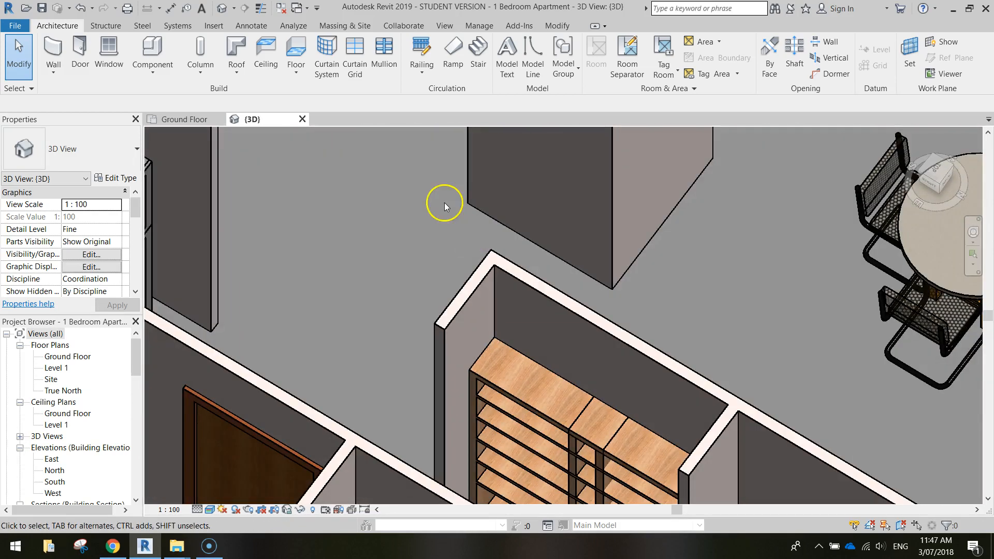
drag(444, 206, 570, 380)
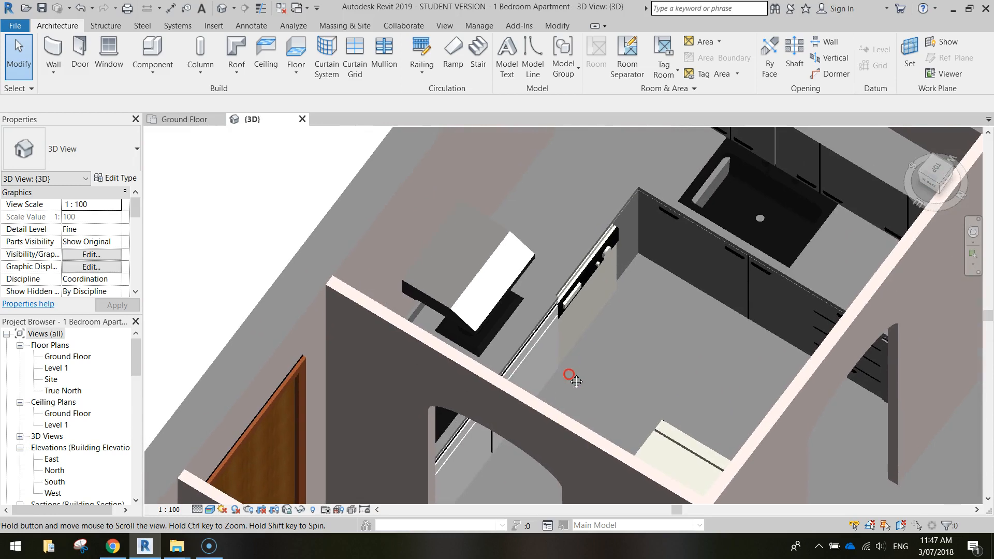
drag(569, 374, 539, 454)
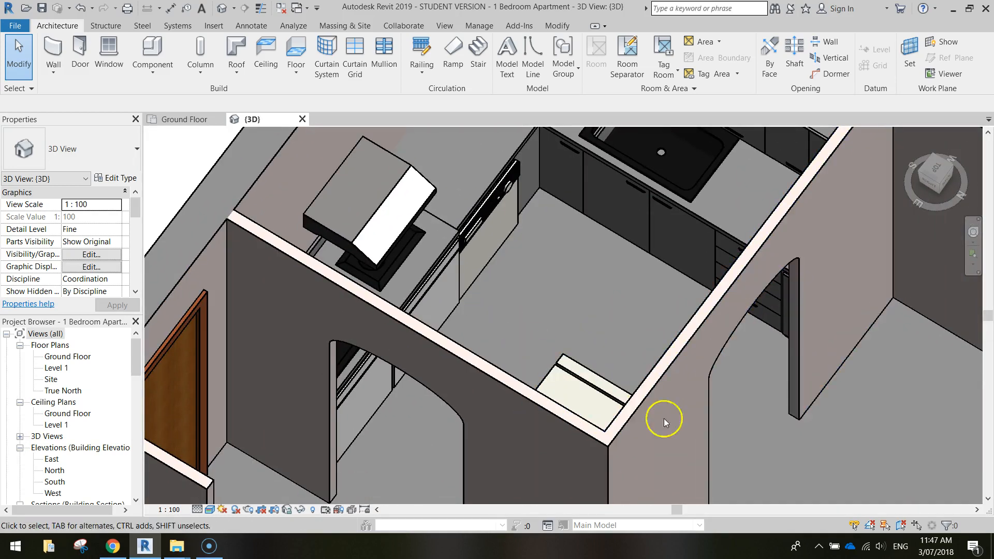
drag(664, 423, 688, 380)
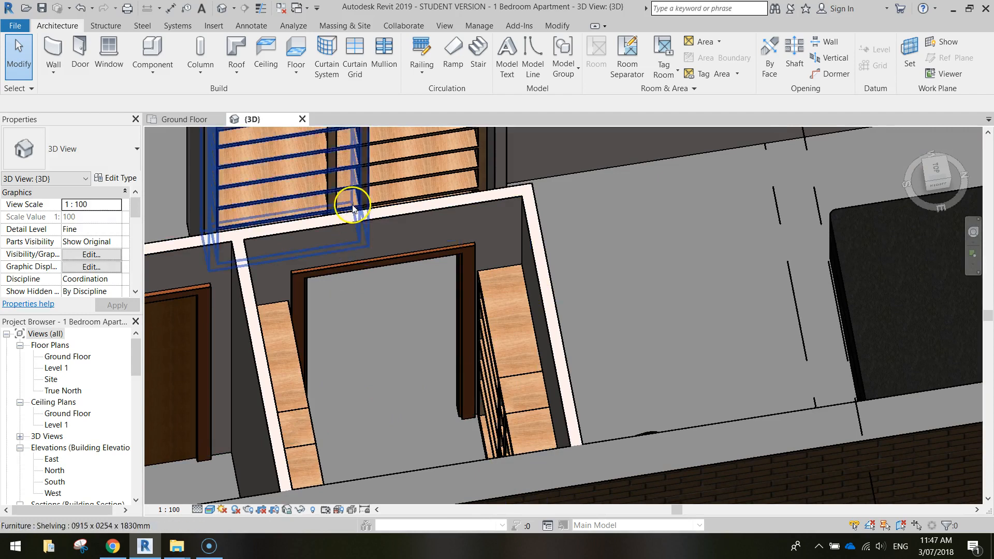
drag(352, 206, 555, 377)
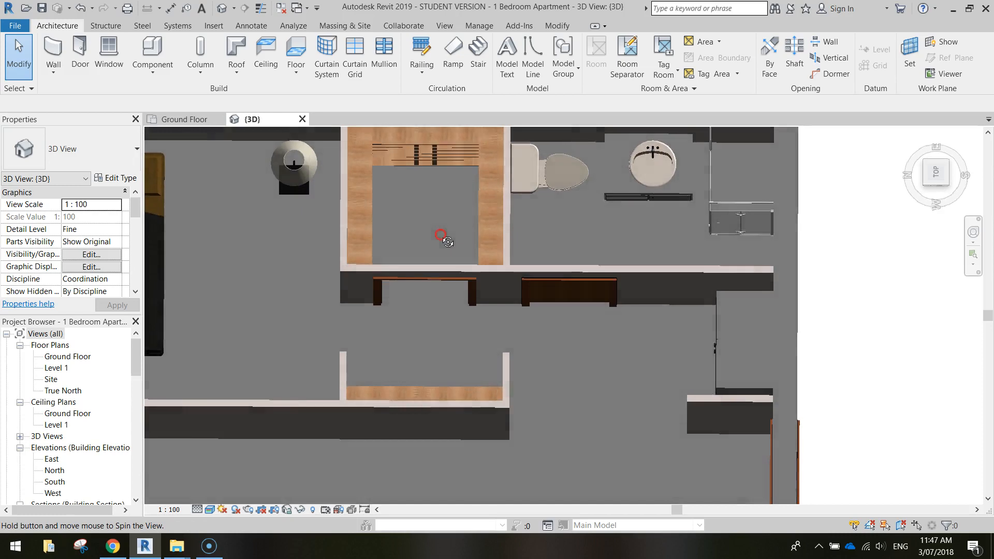
drag(442, 239, 342, 346)
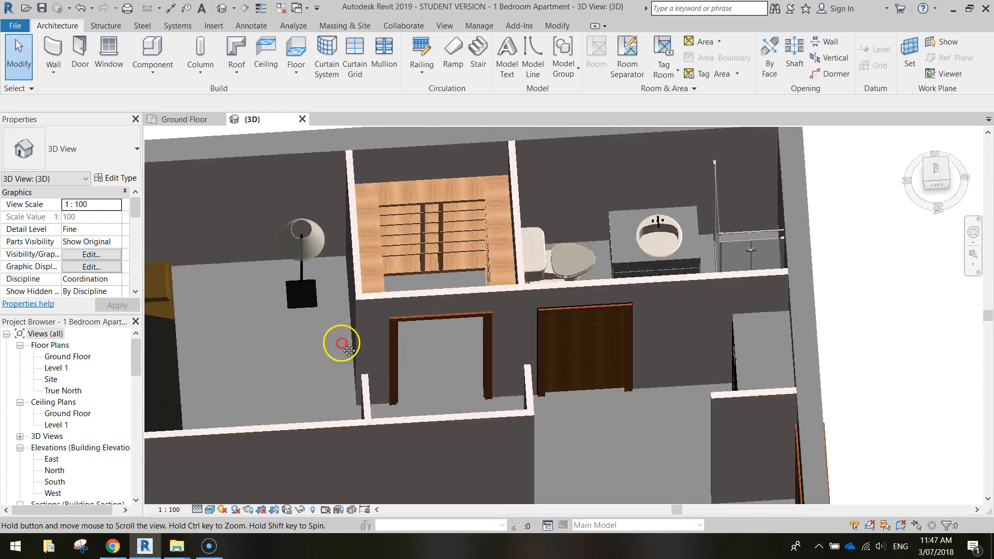
drag(340, 344, 674, 310)
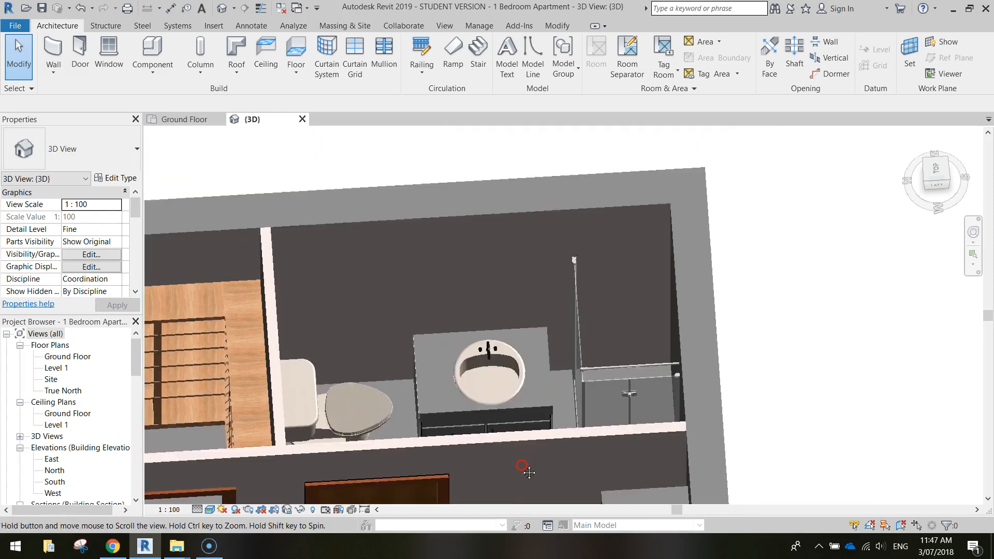
drag(522, 466, 282, 298)
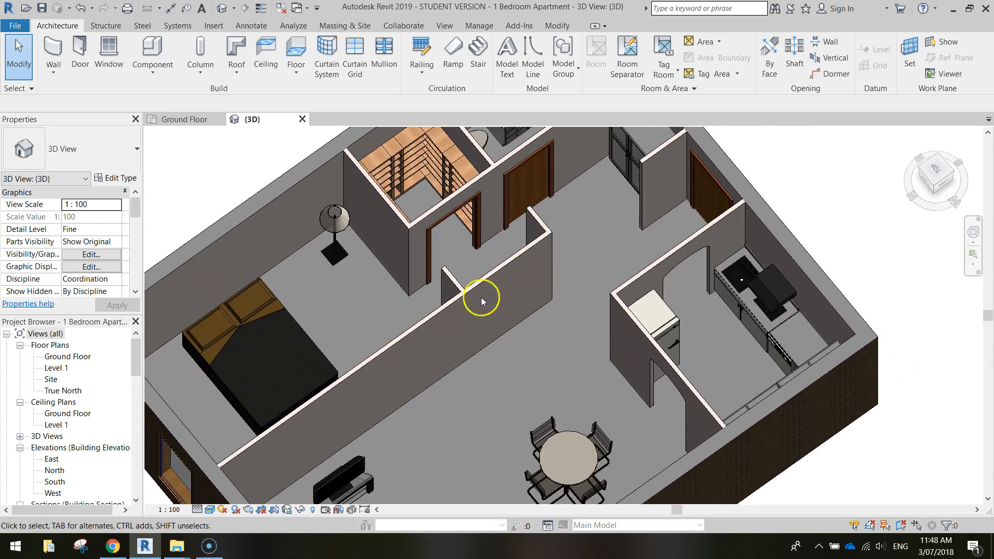
mouse_move(394, 418)
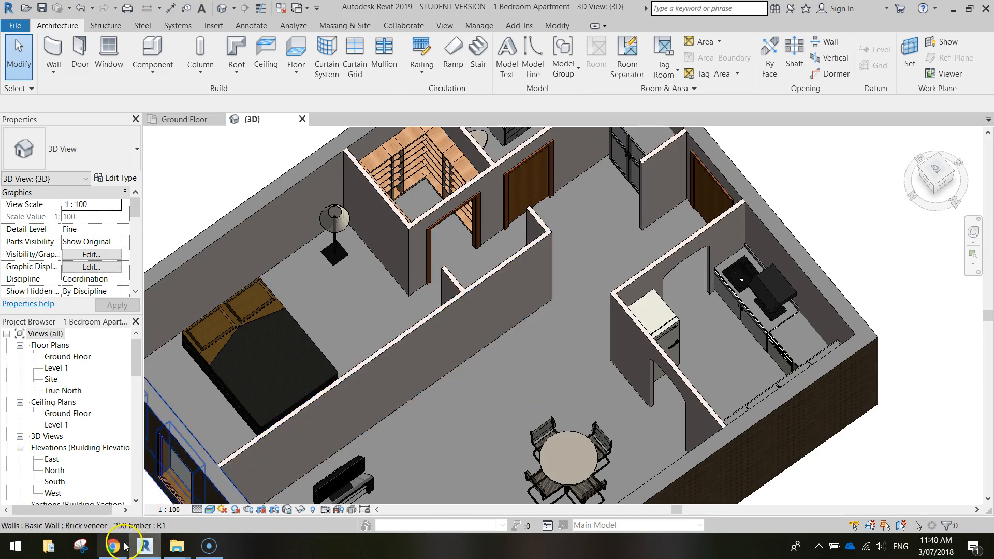
In Chrome, check RevitCity downloads, then go back to BIMobject's Showers category and browse the listings.
click(126, 546)
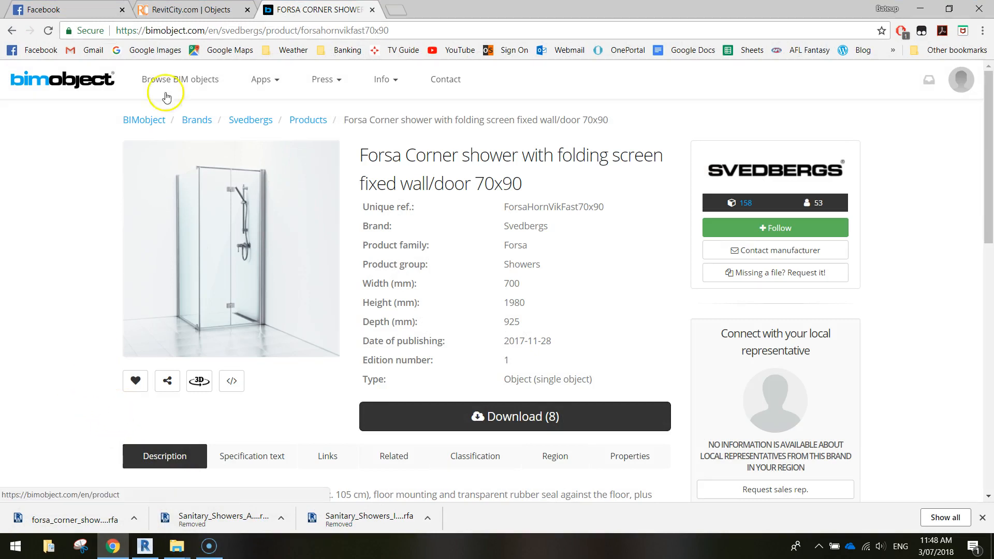
click(188, 9)
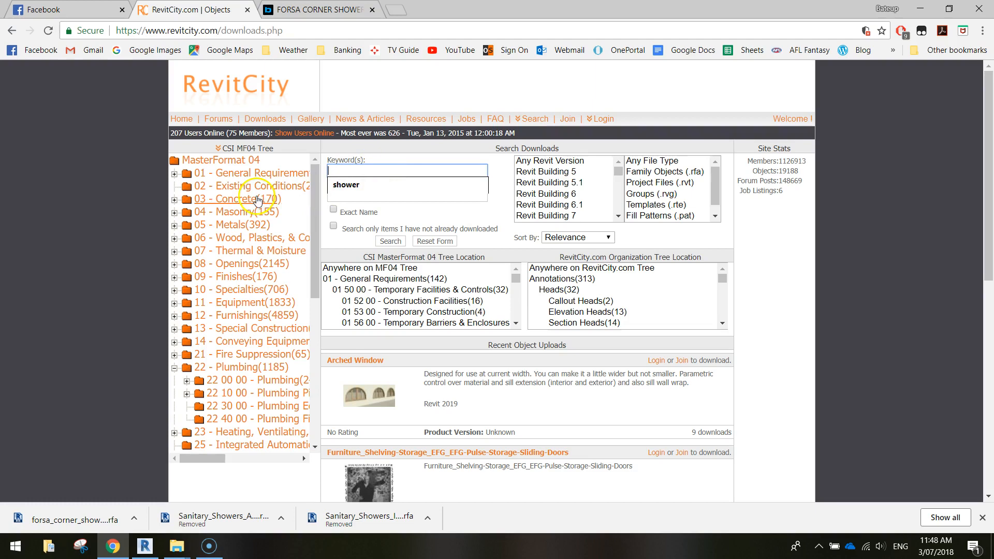
mouse_move(239, 367)
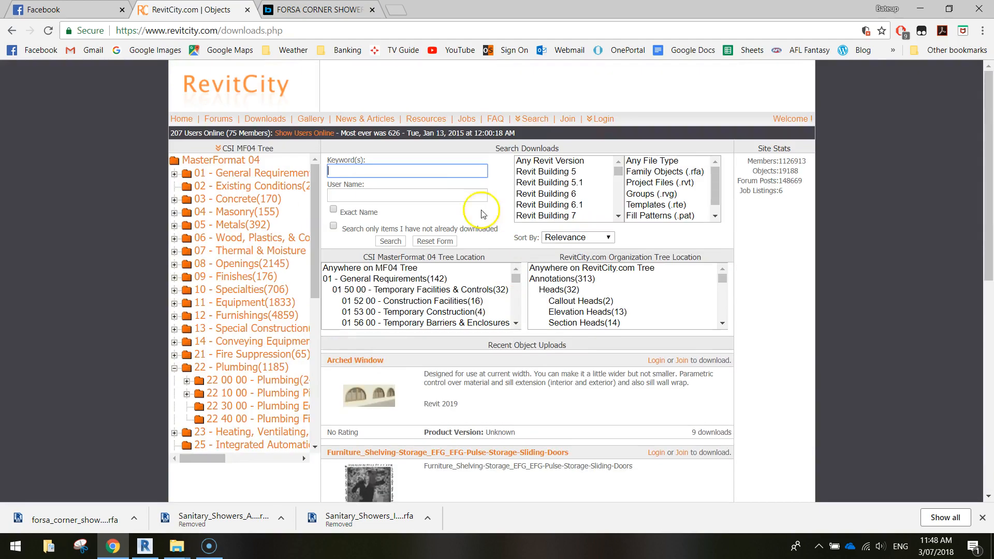
click(317, 10)
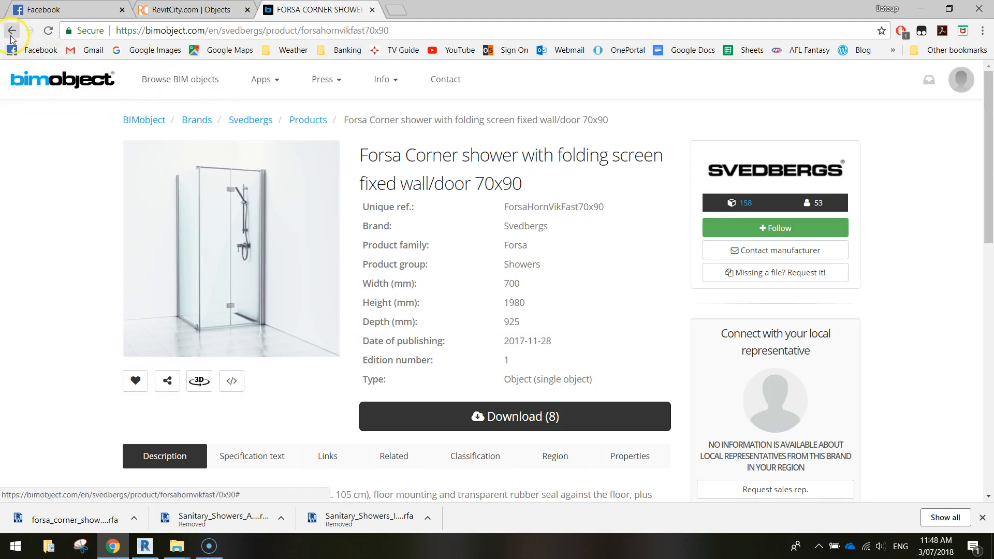
click(12, 30)
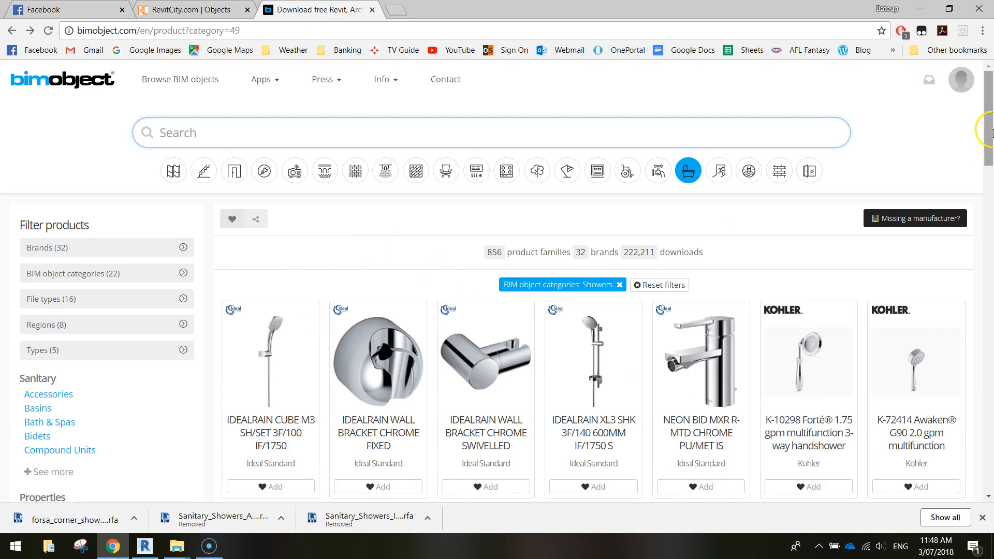
scroll(down, 3)
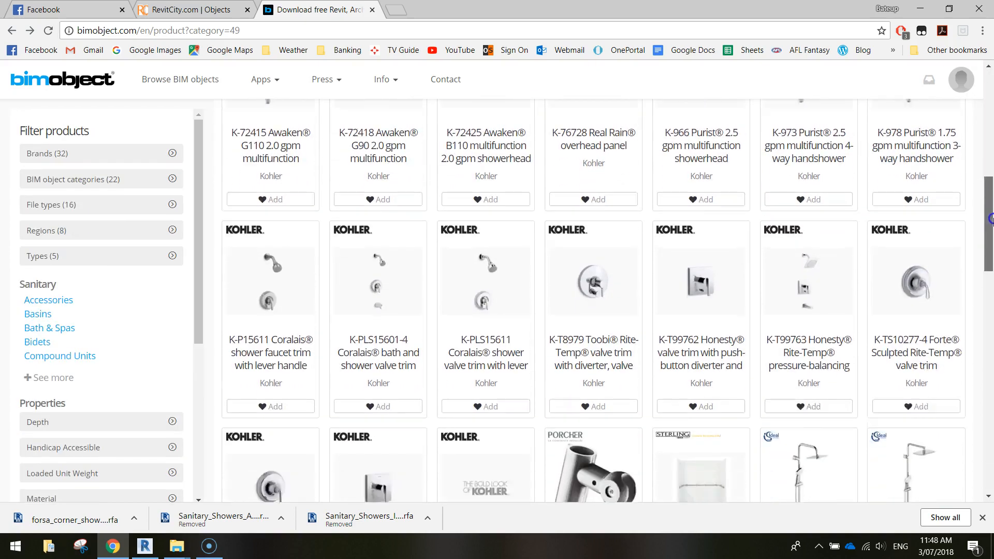
scroll(down, 3)
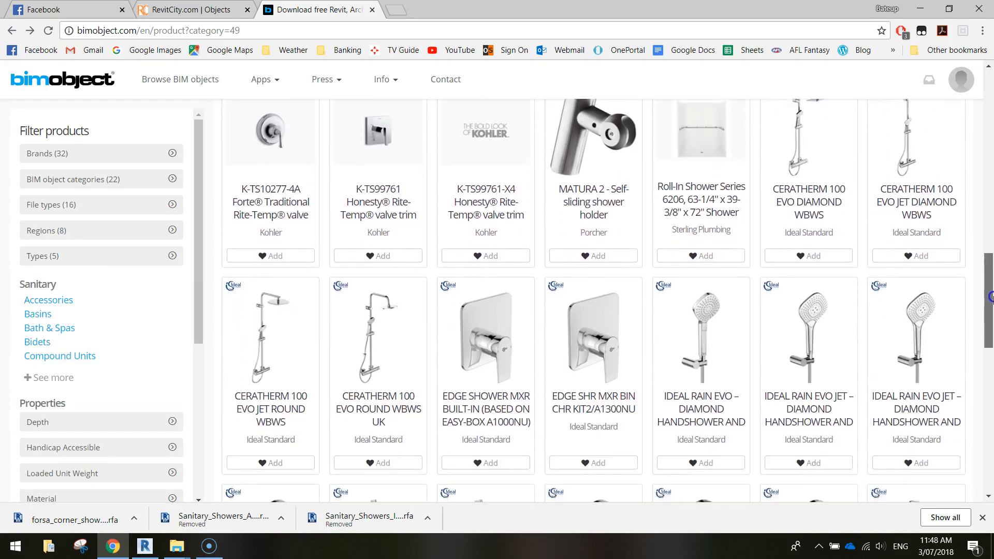
scroll(down, 3)
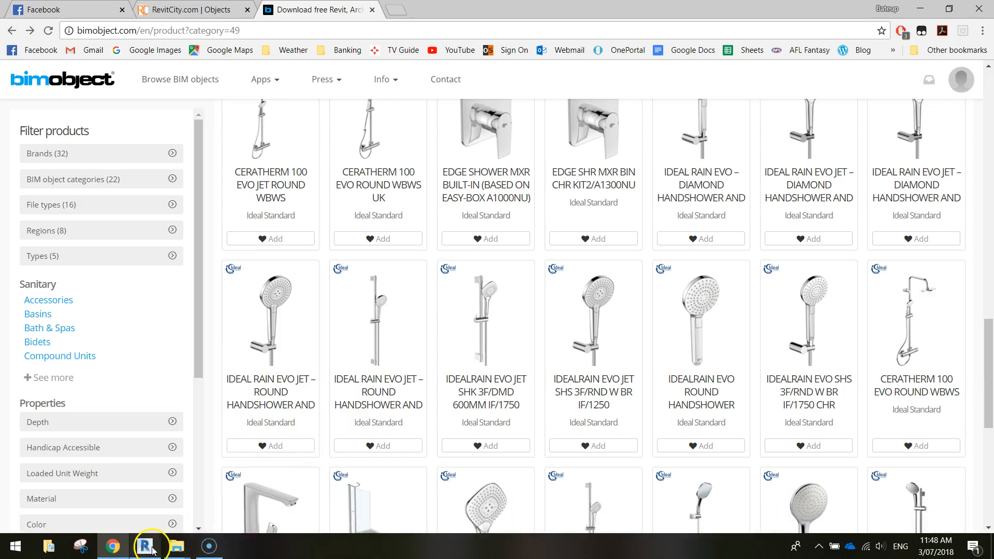
Return to Revit, look over the living and dining area in 3D, and begin adding a ceiling.
click(144, 546)
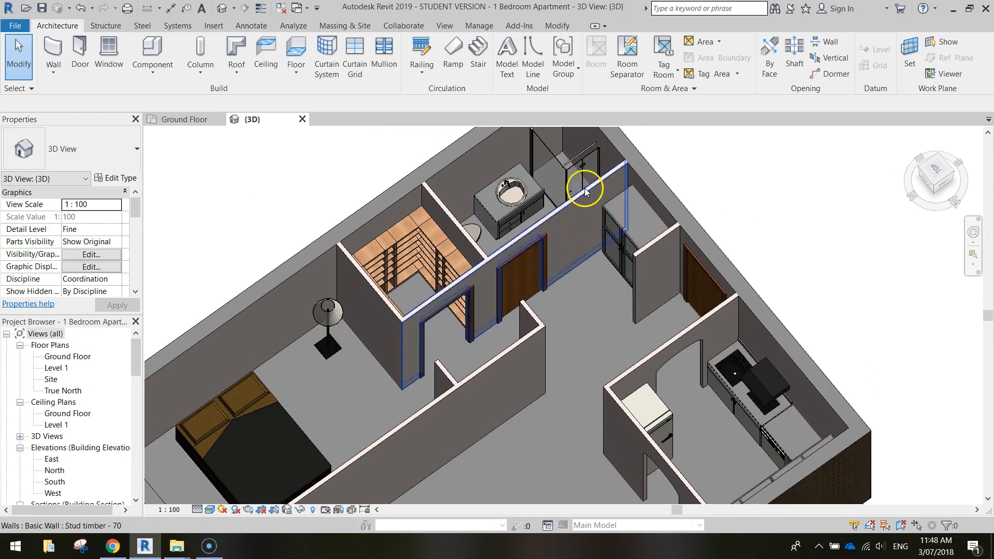
drag(583, 190, 578, 306)
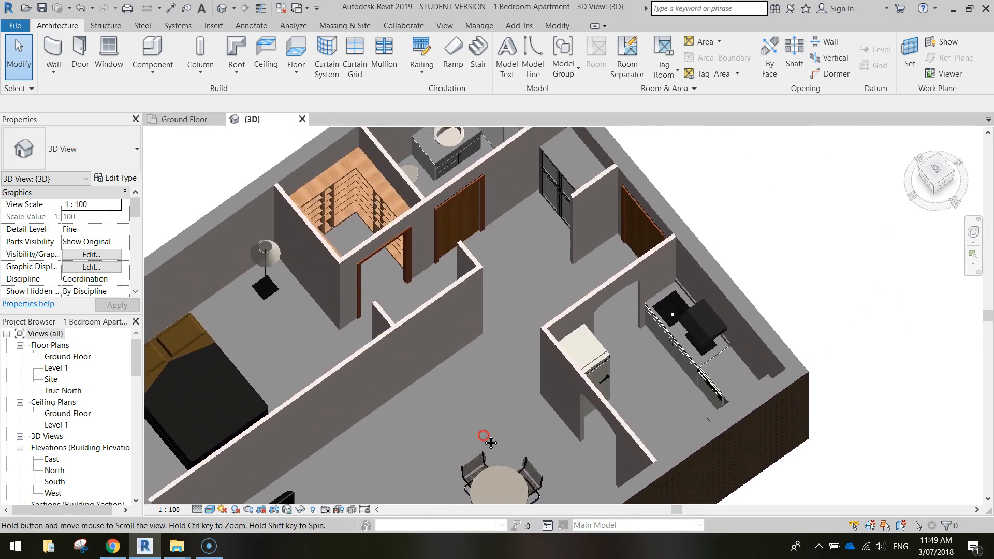
drag(485, 440, 542, 400)
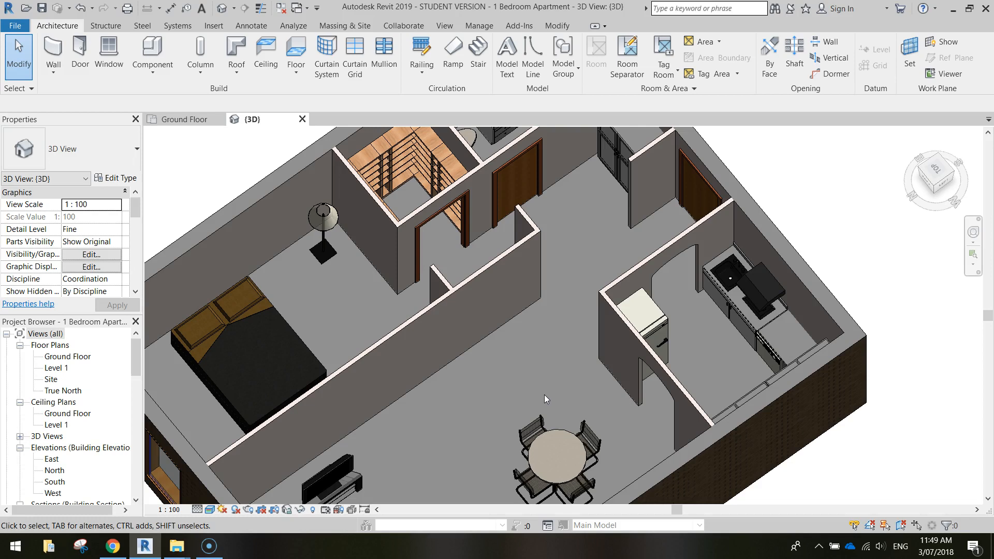
mouse_move(233, 242)
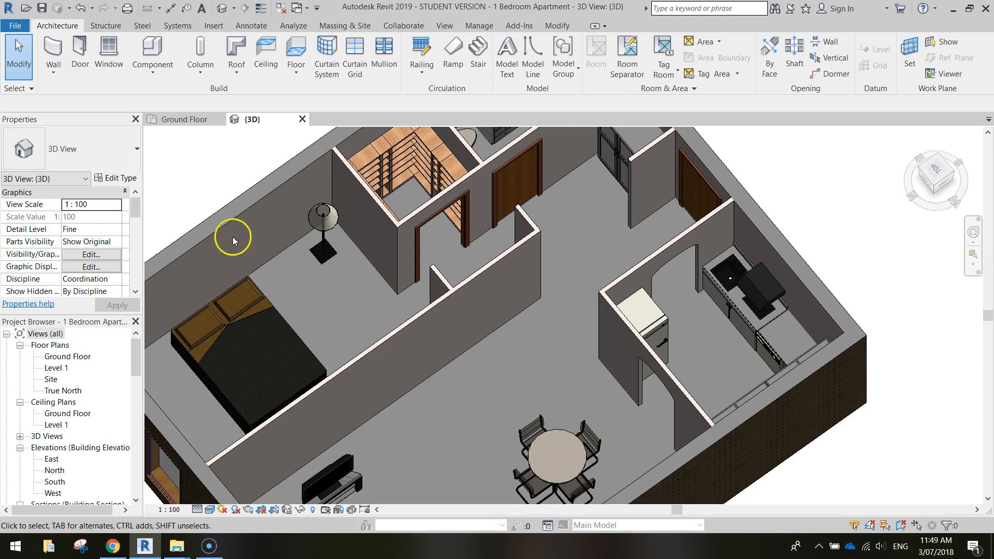
mouse_move(60, 27)
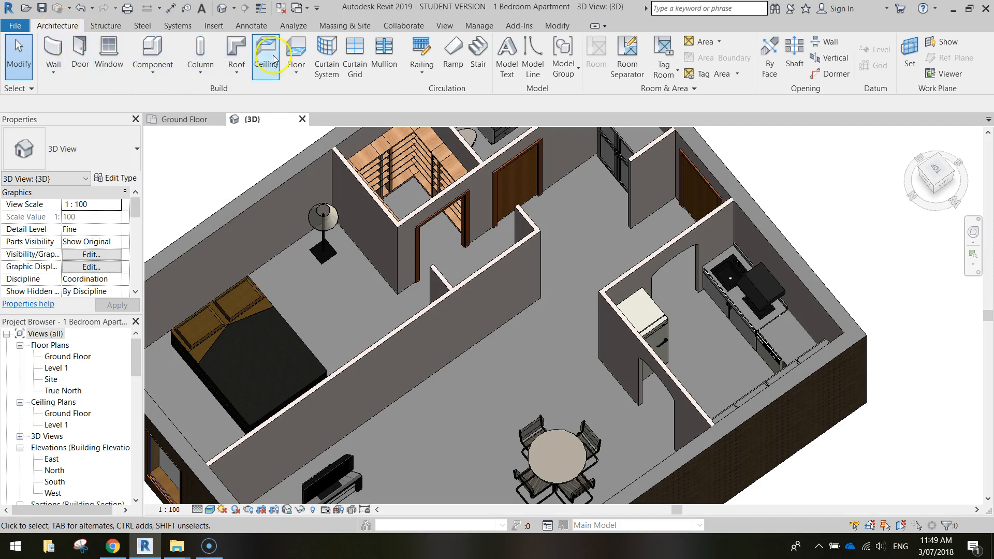
click(185, 119)
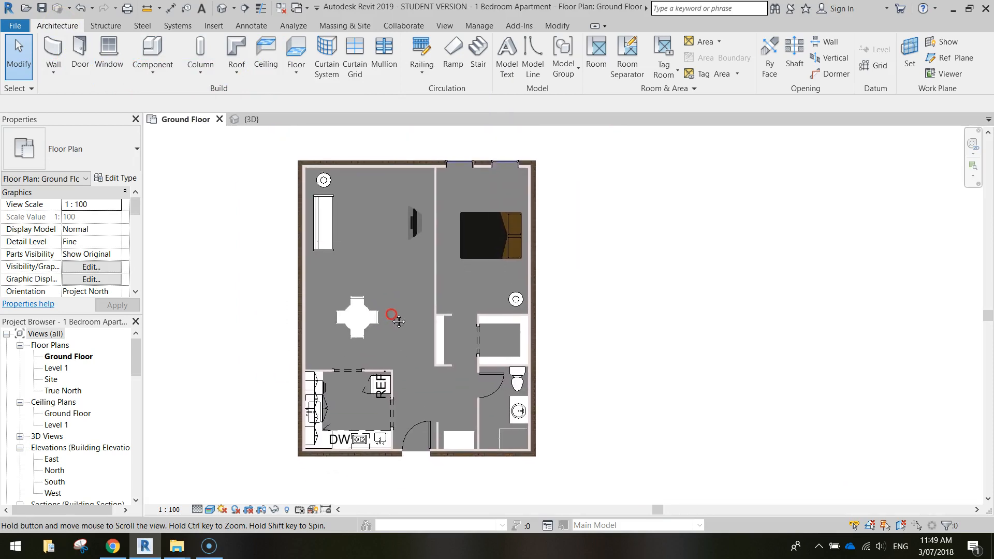
Start sketching a compound ceiling boundary at 2600 offset on the Ground Floor plan.
click(265, 56)
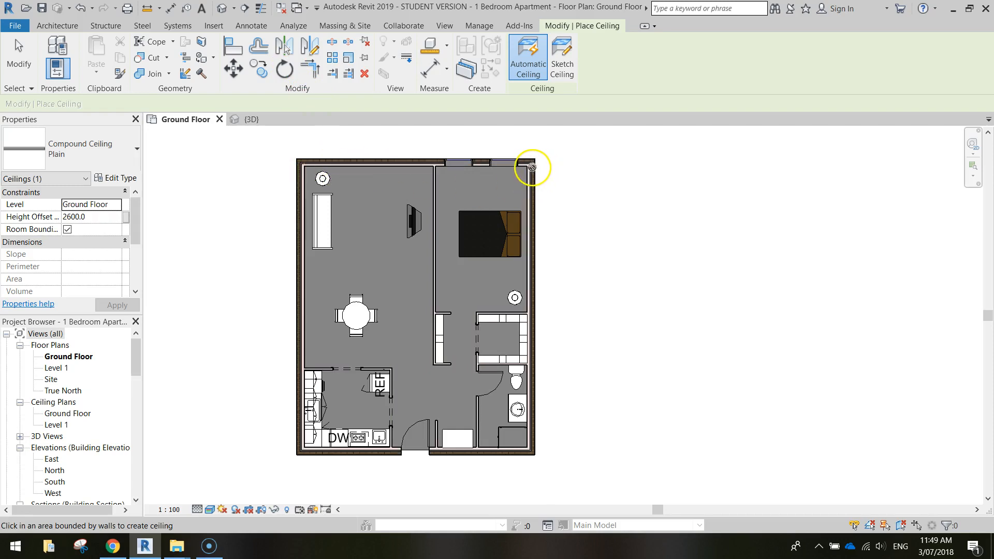
mouse_move(528, 57)
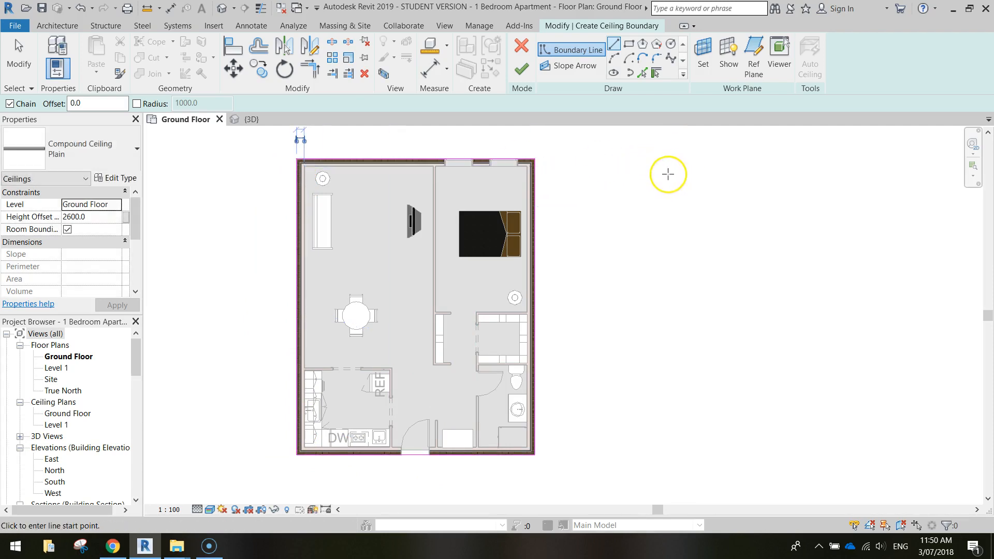
mouse_move(319, 177)
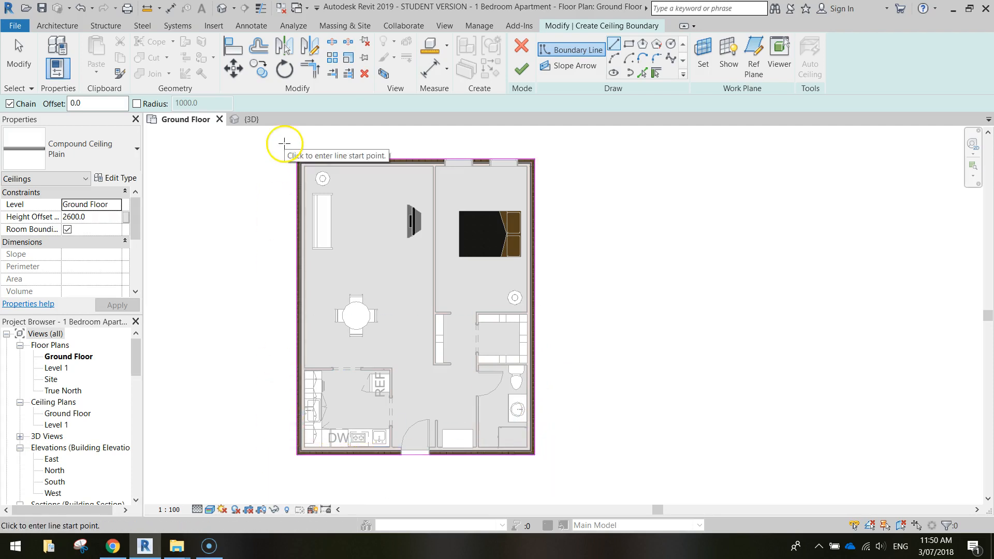
mouse_move(520, 69)
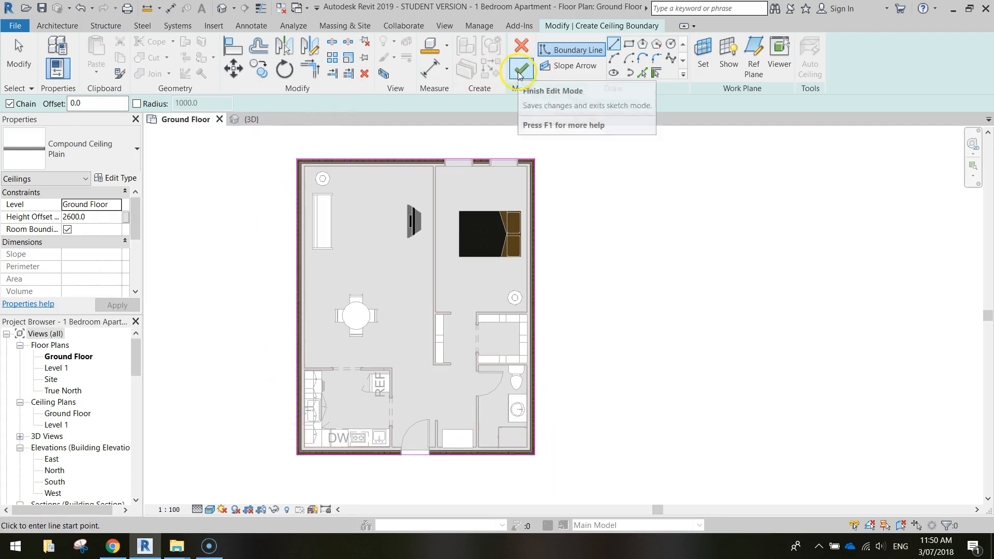
Create the 75.66 m² compound ceiling, check the exterior in 3D, and return to the Ground Floor plan.
click(519, 69)
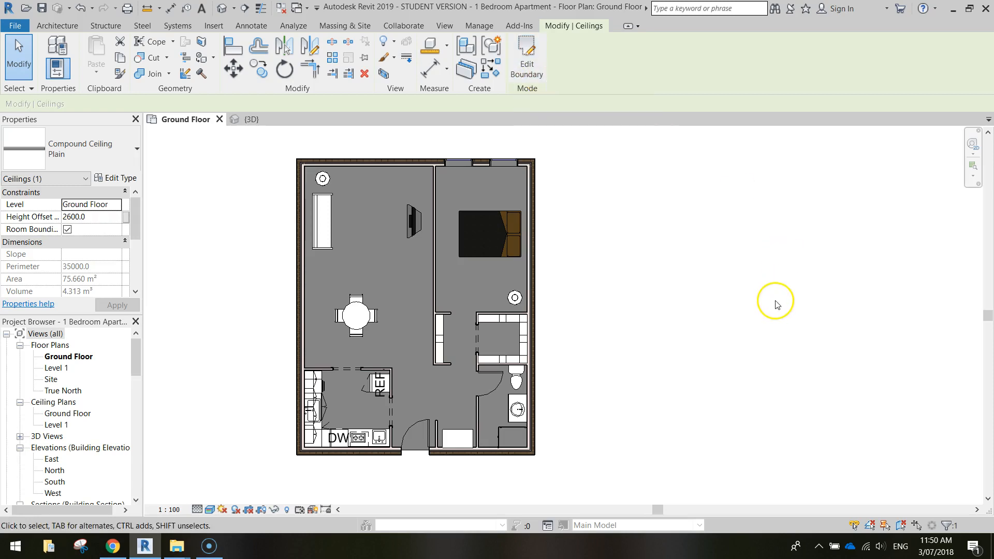
mouse_move(770, 307)
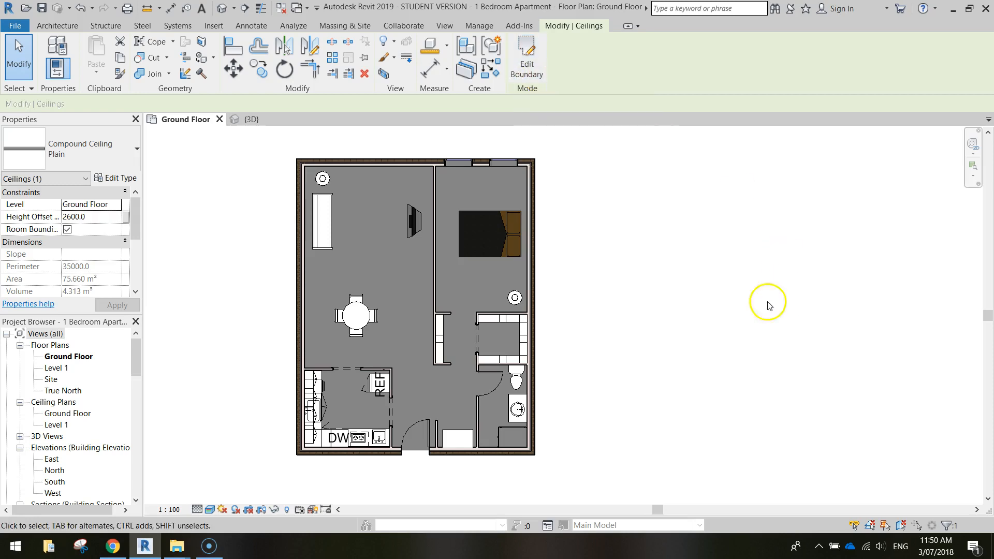
click(253, 119)
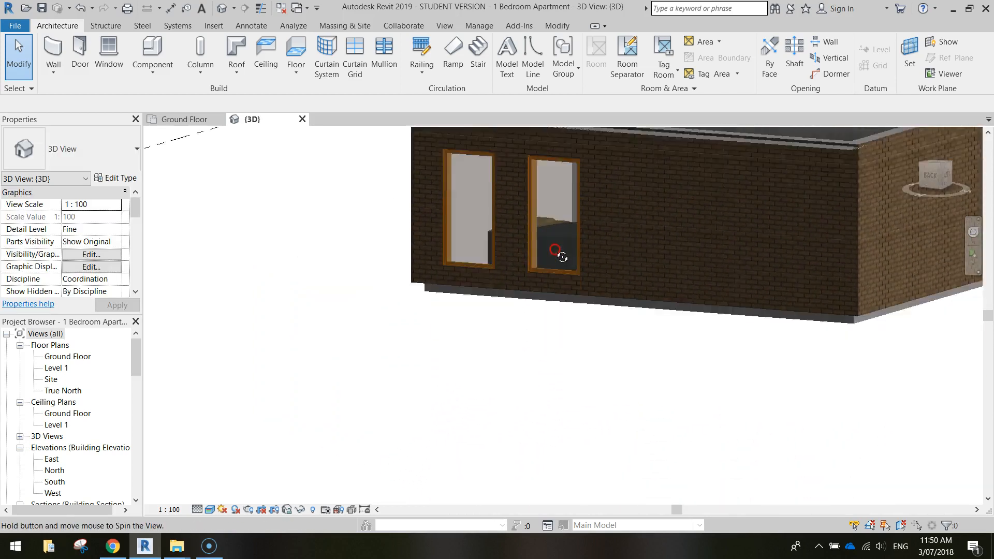
drag(561, 257, 273, 280)
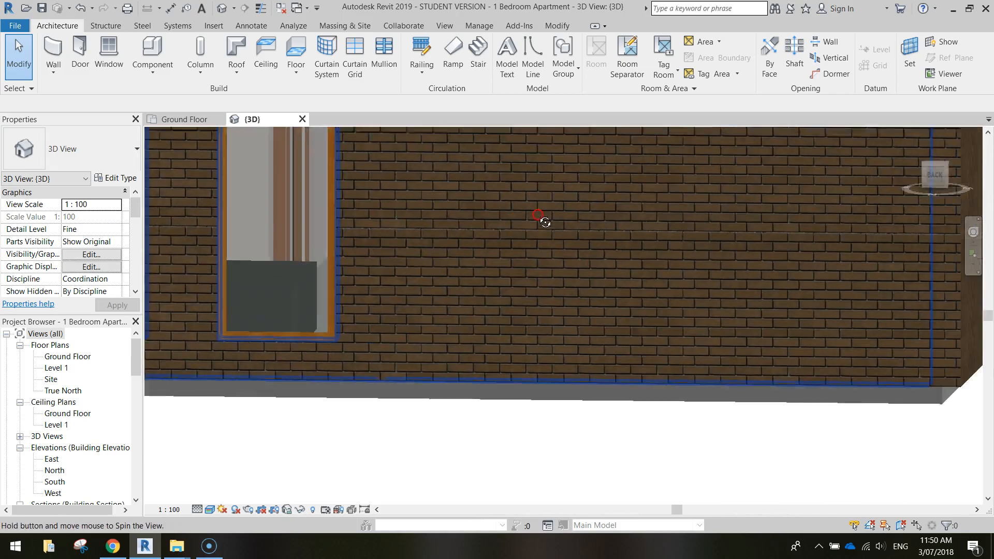
drag(544, 220, 556, 236)
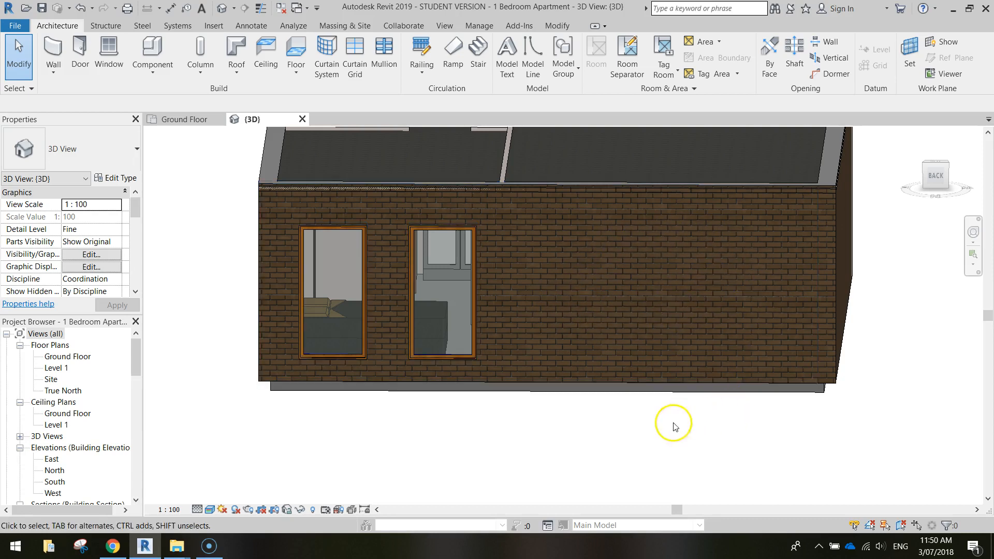
mouse_move(766, 411)
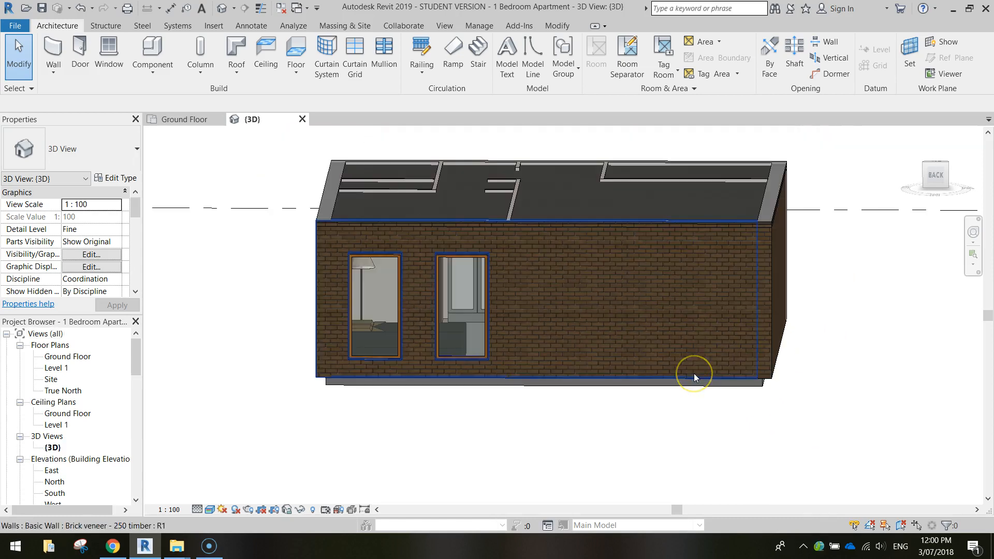
mouse_move(653, 310)
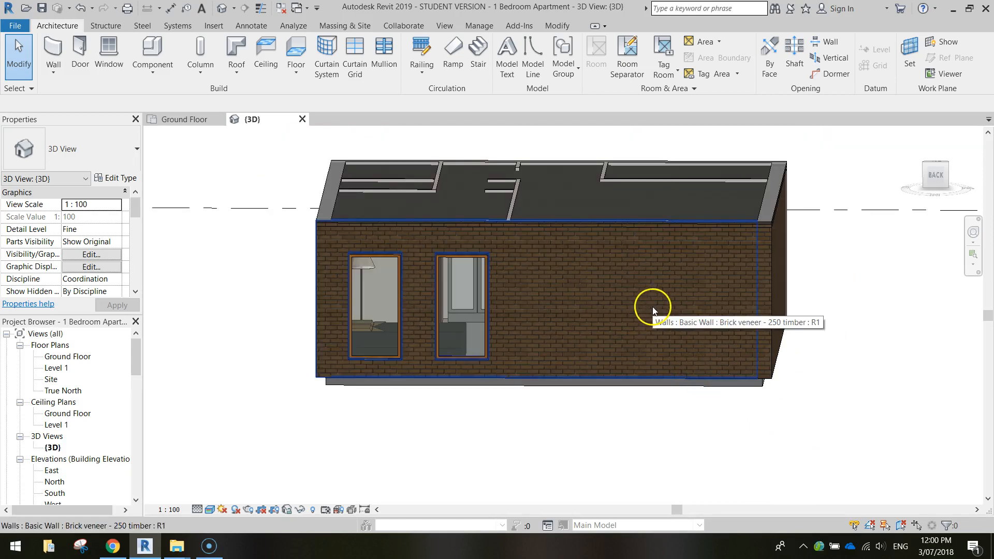
click(184, 119)
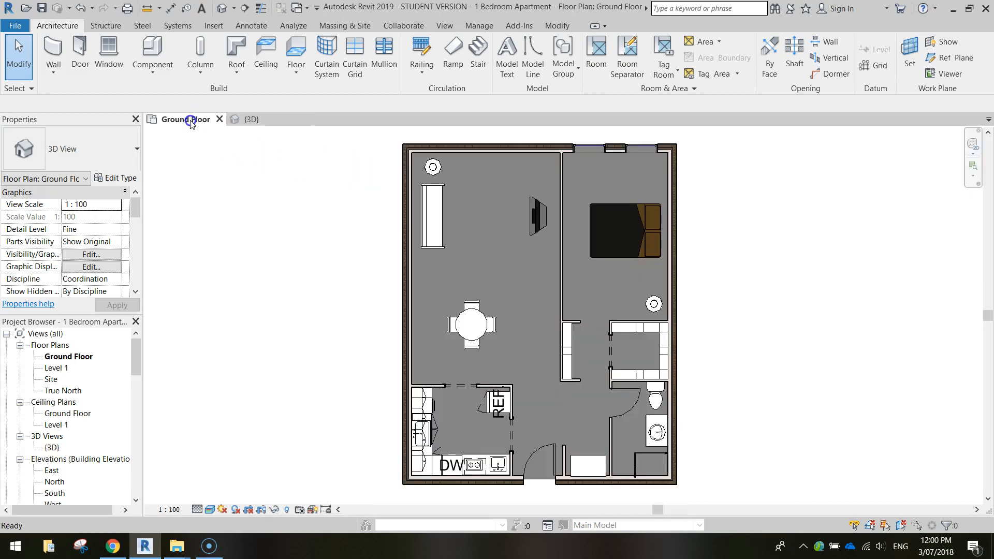
From Place Component, start loading a new family and go up to the parent library folder.
click(205, 131)
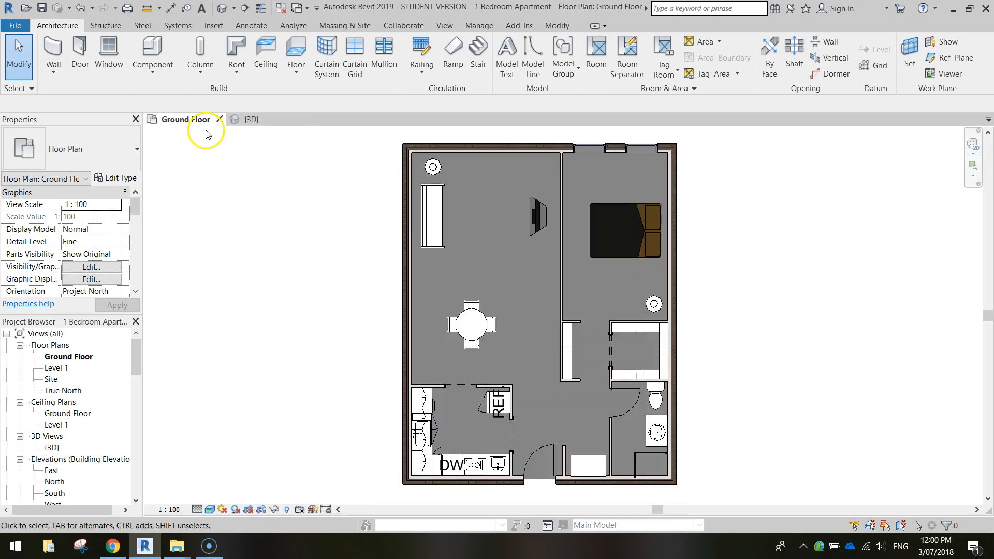
mouse_move(153, 50)
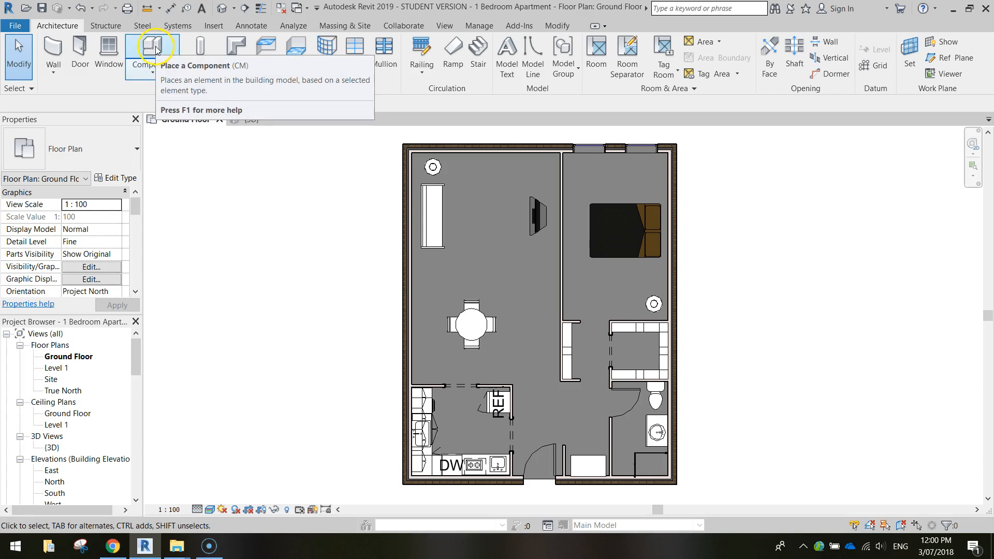
click(152, 49)
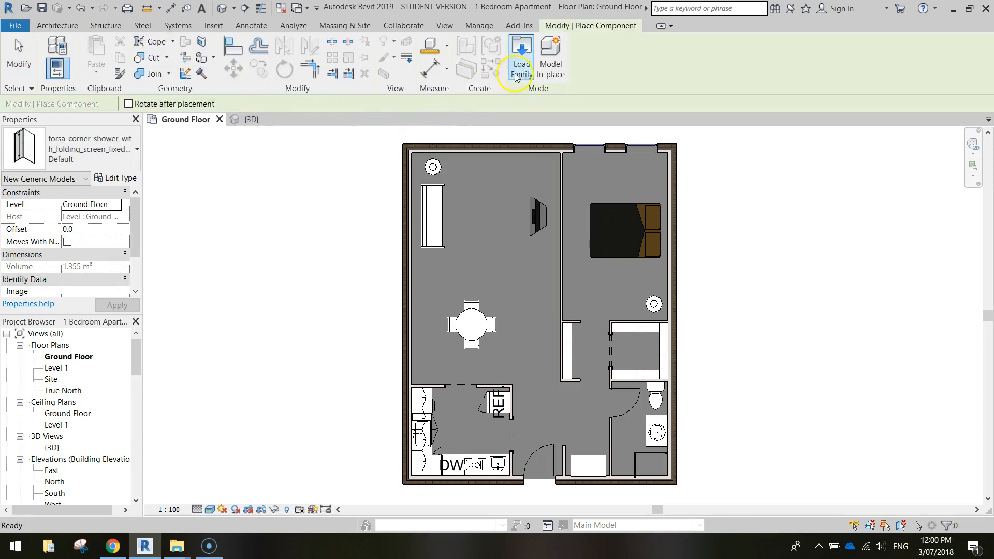
click(521, 53)
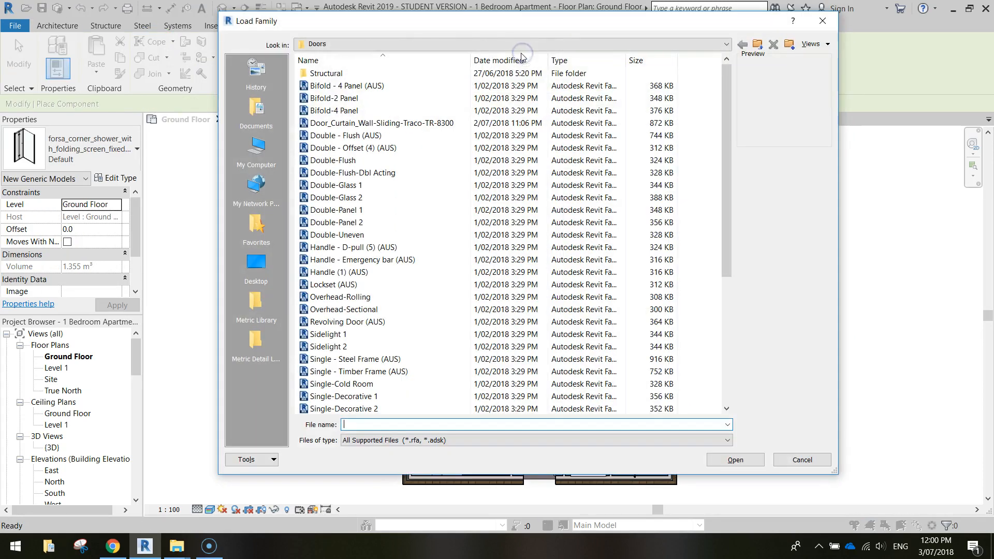
click(743, 44)
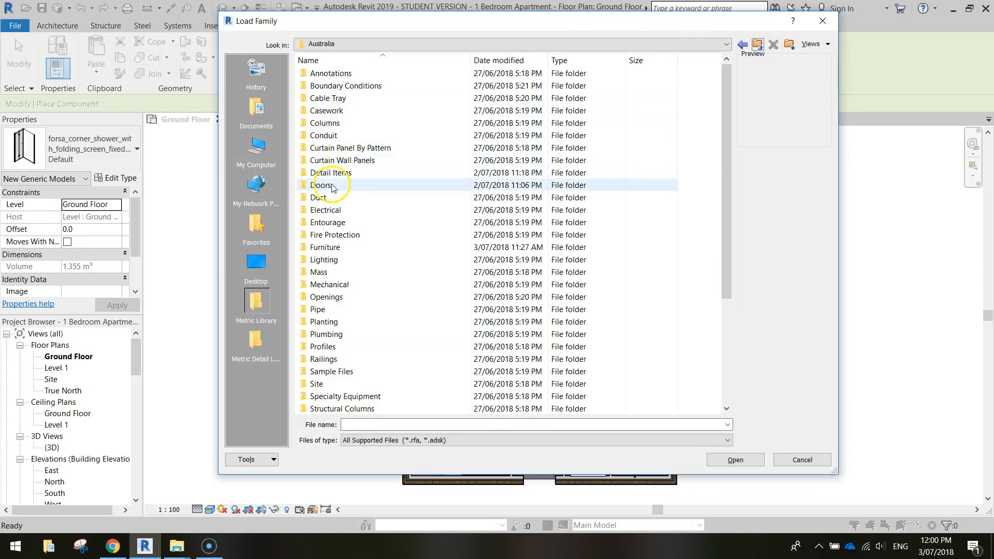
In the Doors folder, choose Sliding Door - 4 Panel (AUS).rfa and attempt to load it.
click(324, 186)
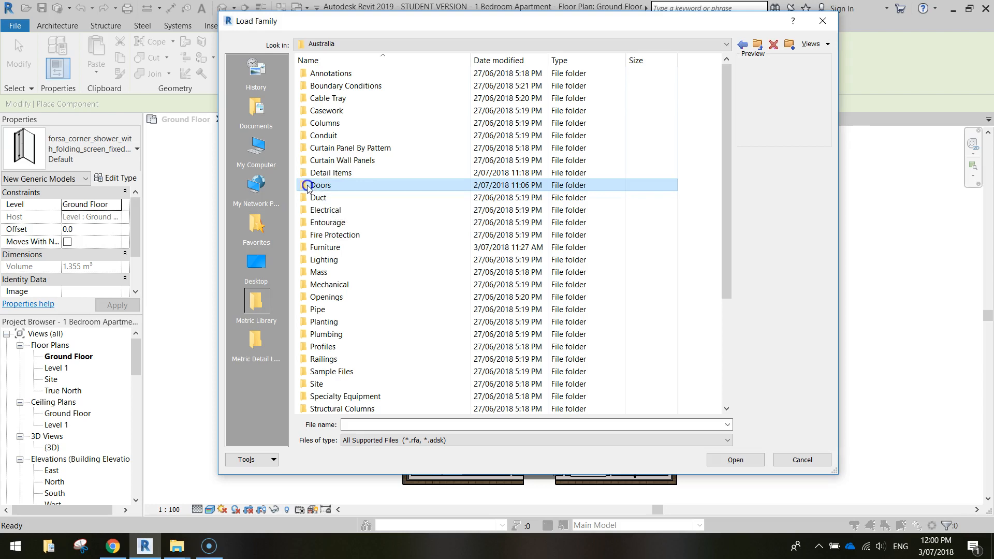
double_click(322, 185)
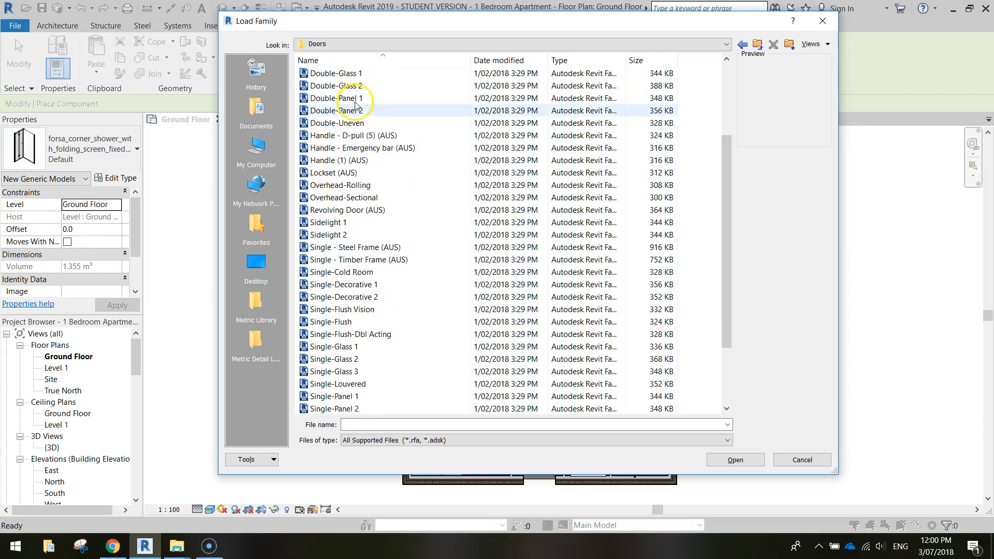
click(340, 185)
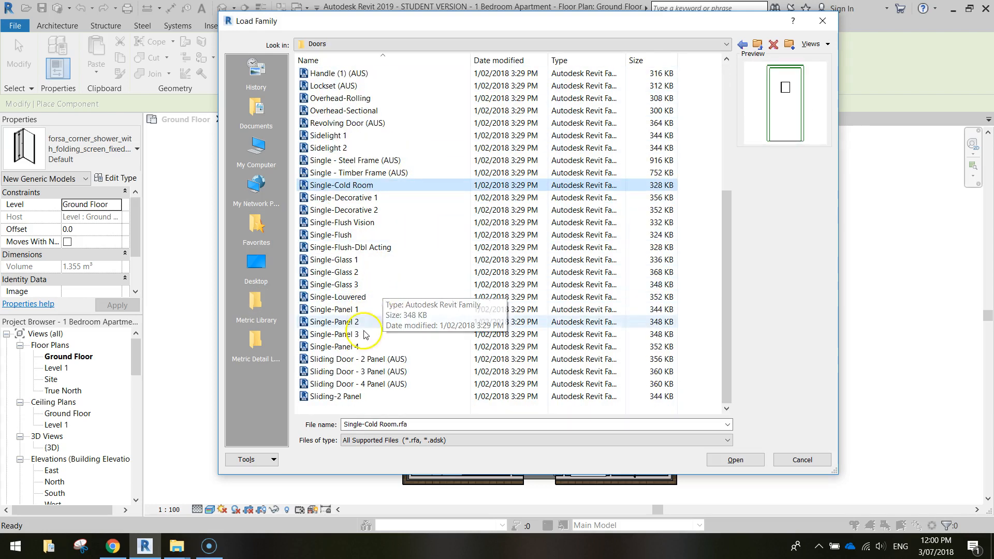
click(355, 383)
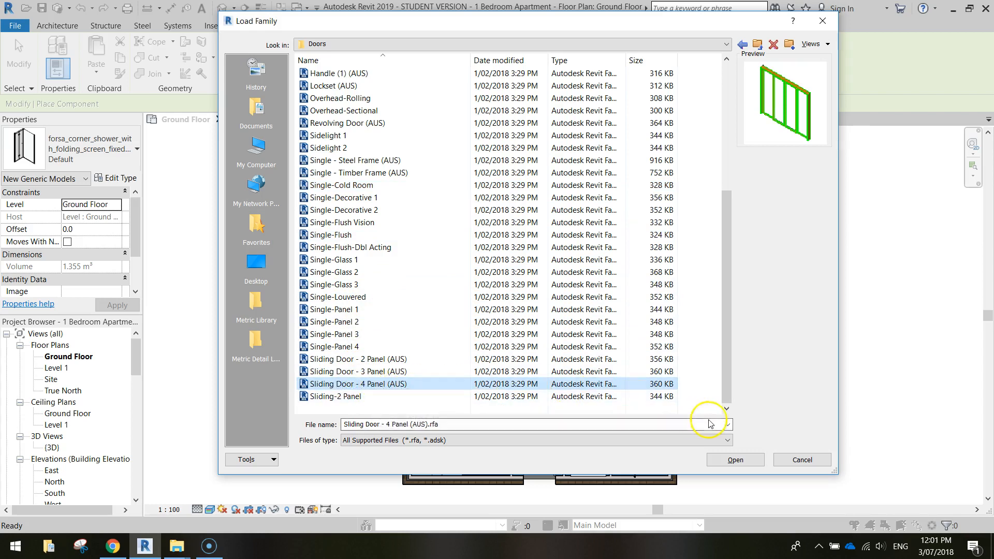
click(734, 460)
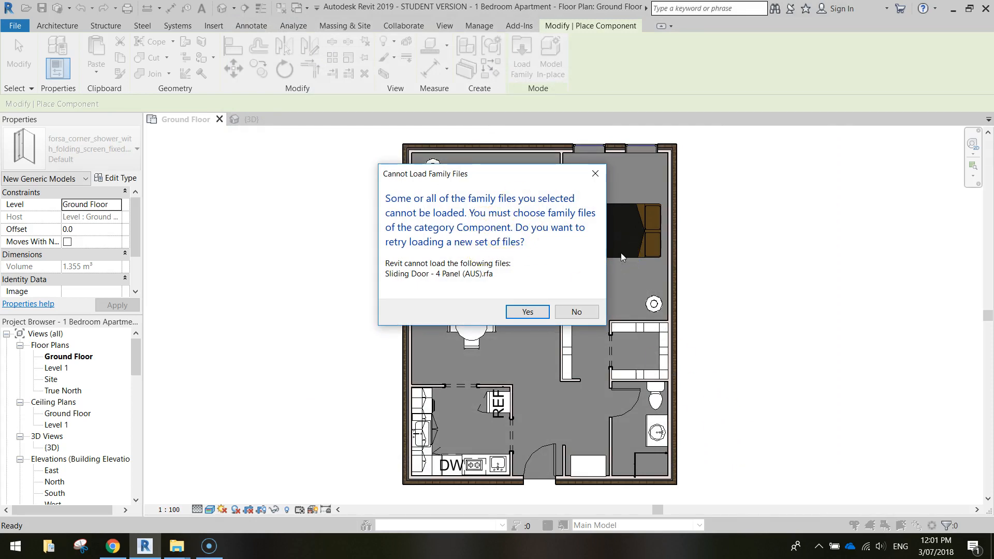
mouse_move(425, 194)
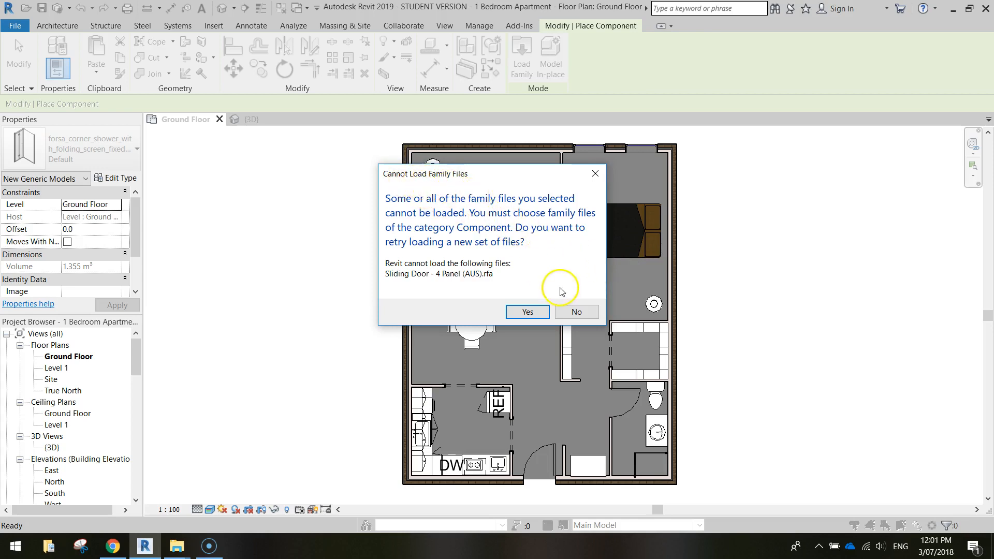
Decline retrying the load and expand Families > Doors, showing only M_Single-Flush.
click(576, 312)
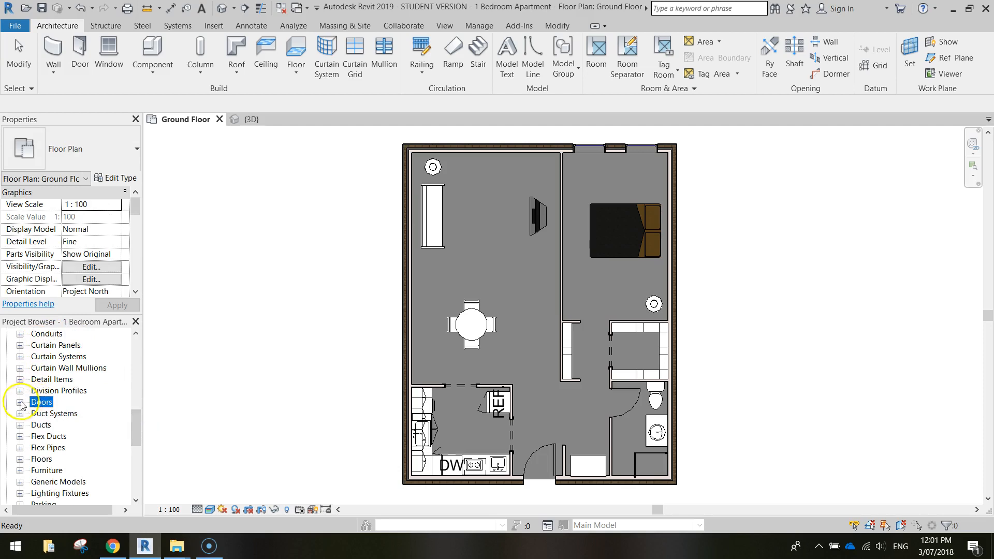
click(21, 402)
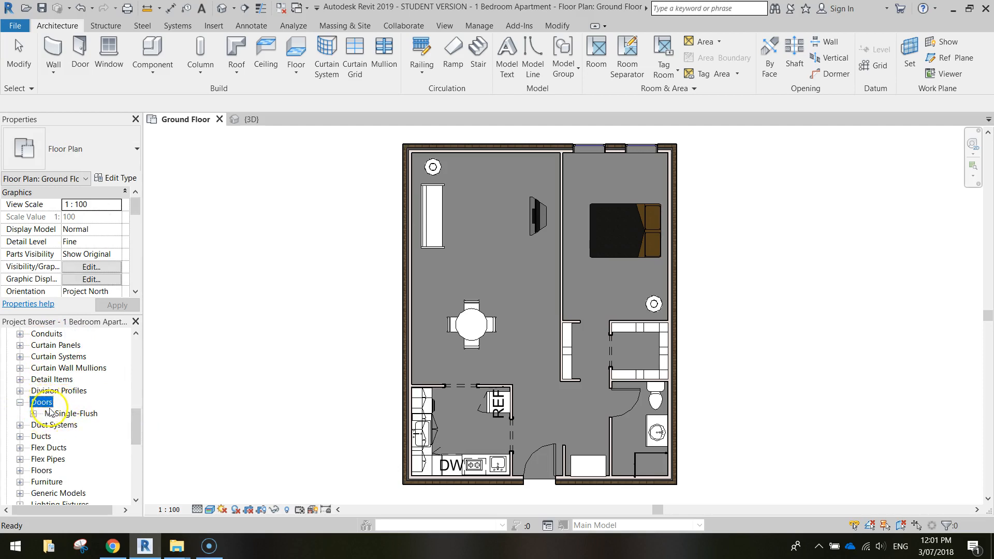
click(41, 402)
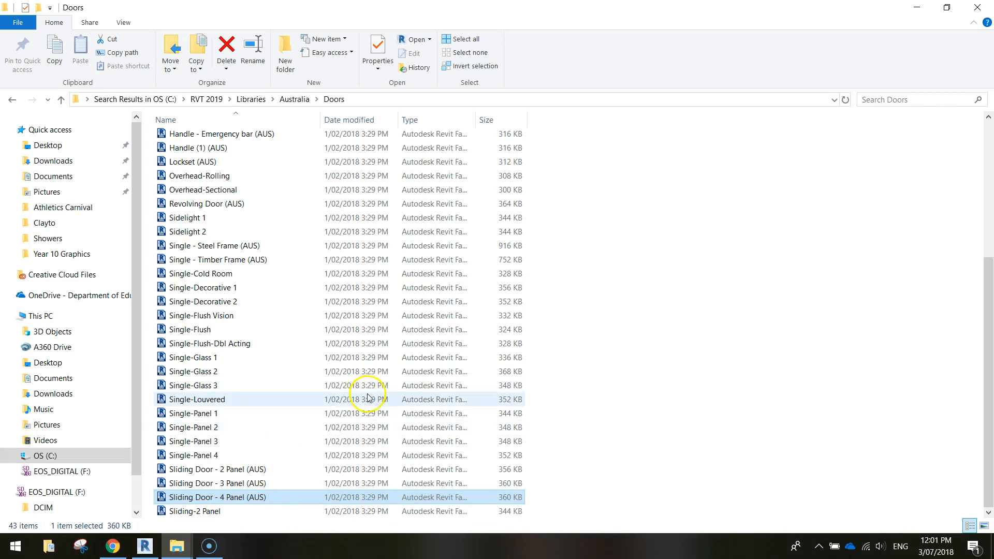
mouse_move(643, 397)
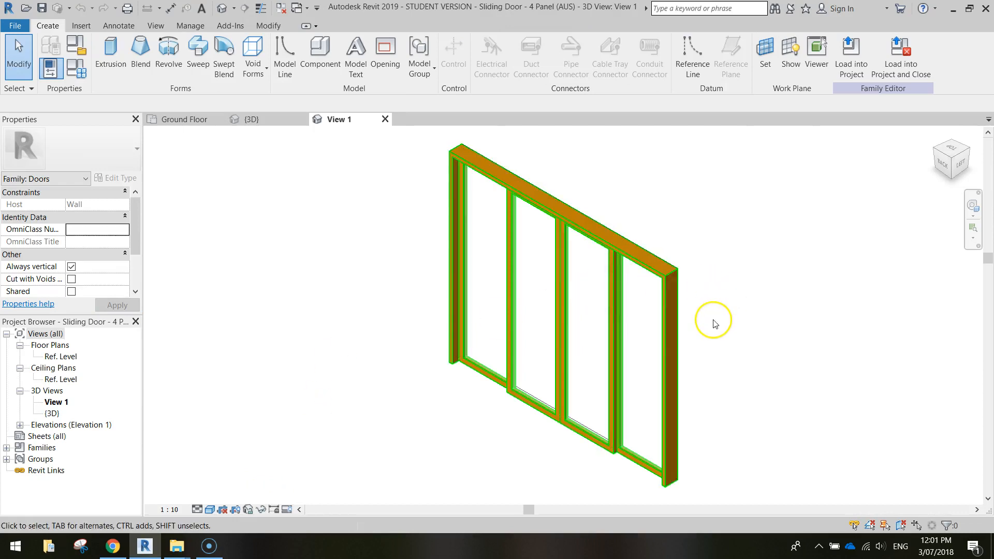
mouse_move(586, 250)
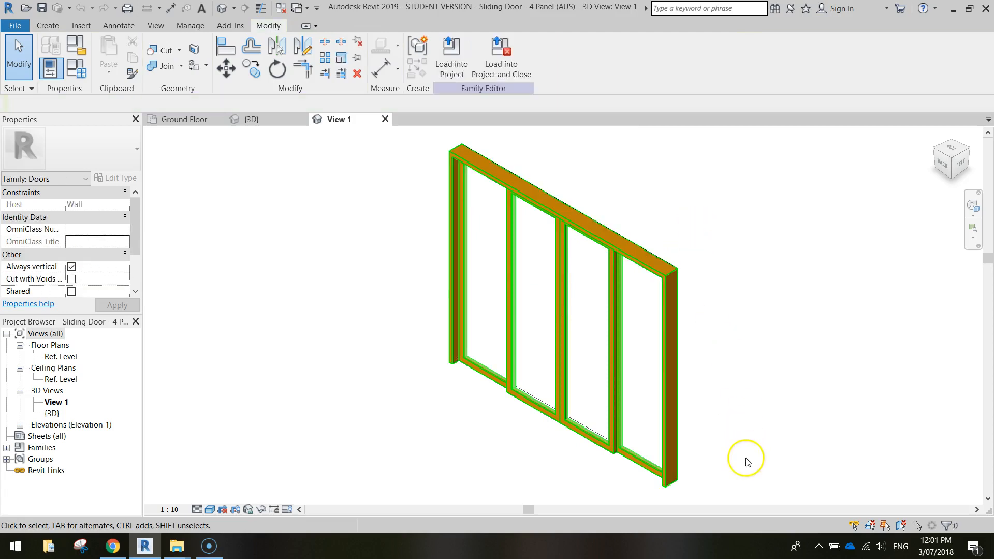
mouse_move(483, 111)
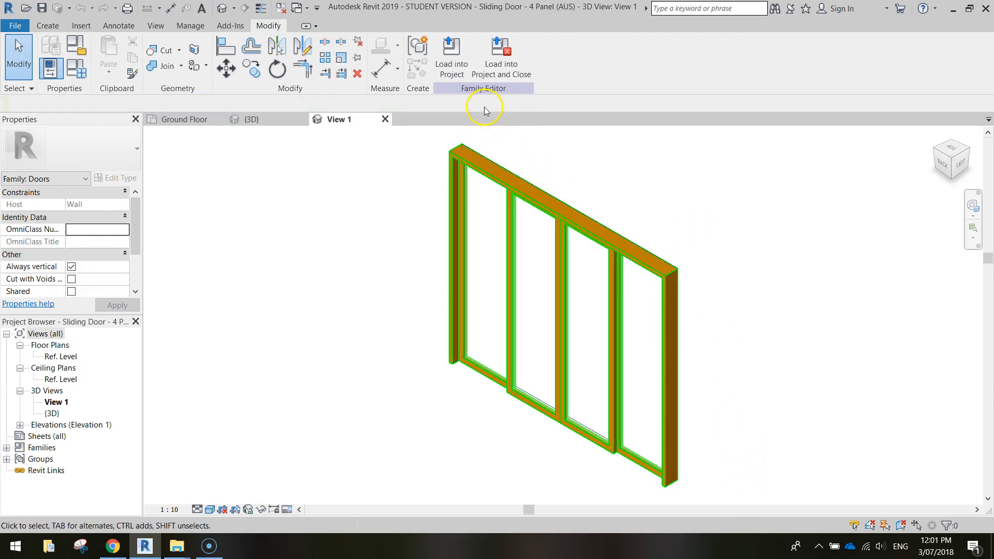
mouse_move(450, 54)
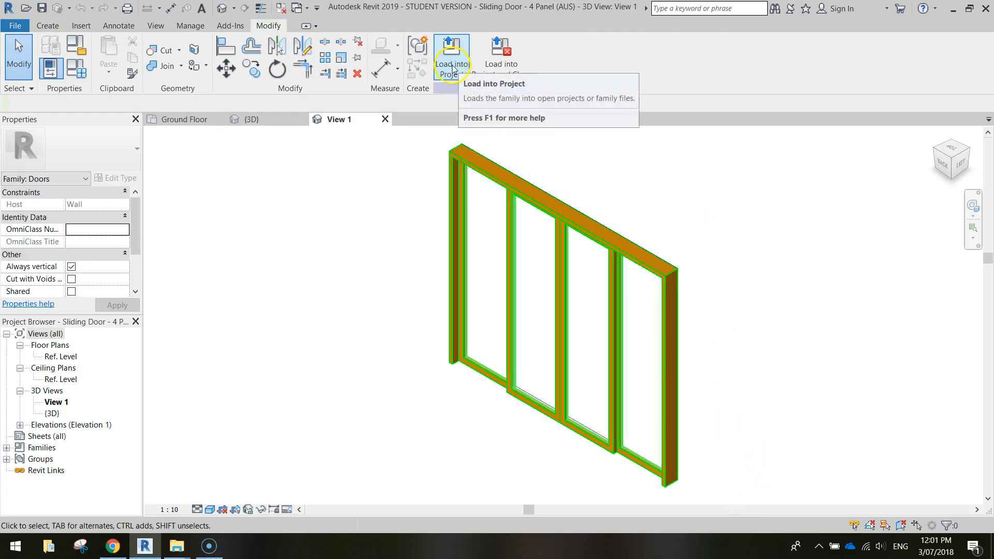
Load the Sliding Door - 4 Panel (AUS) family from the Family Editor into the apartment project.
click(450, 53)
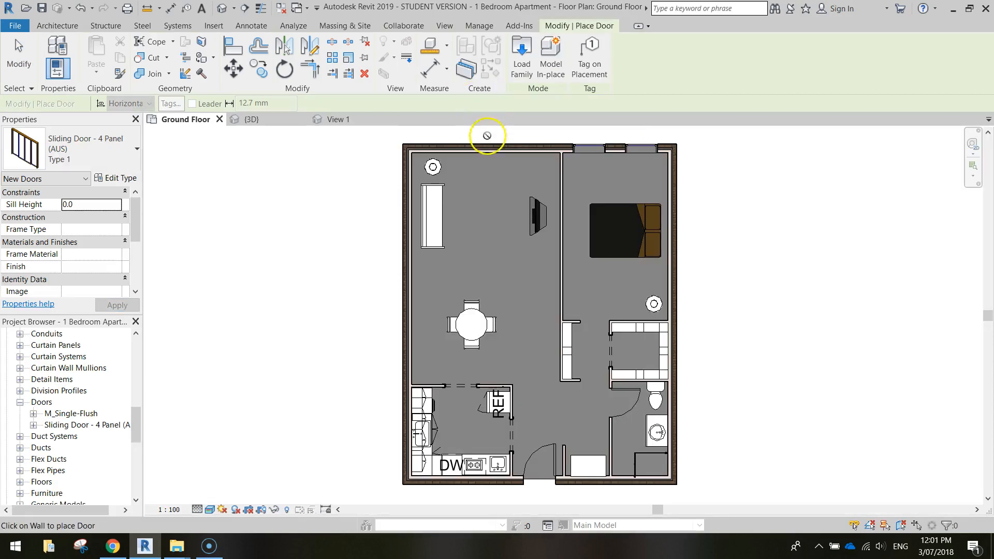
mouse_move(149, 422)
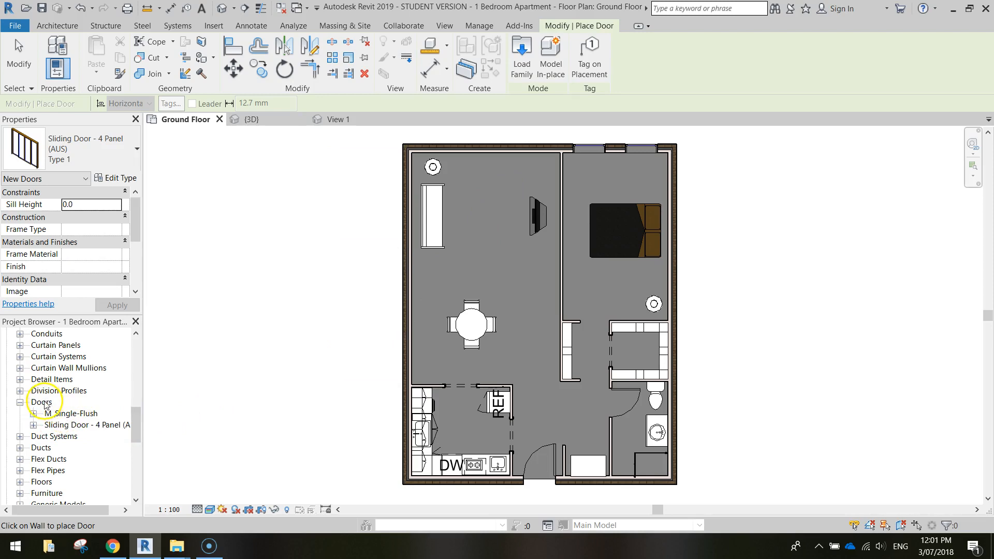
mouse_move(236, 408)
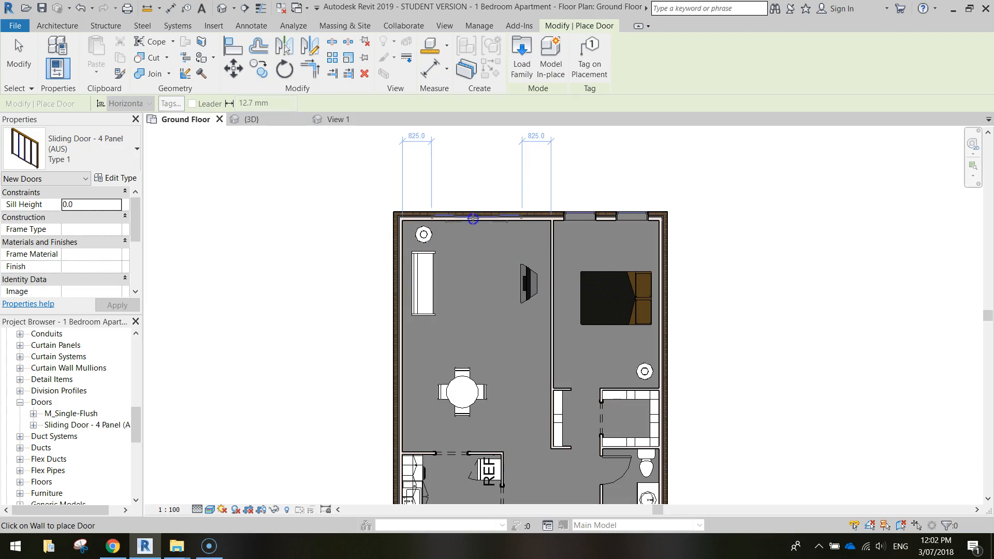
mouse_move(716, 202)
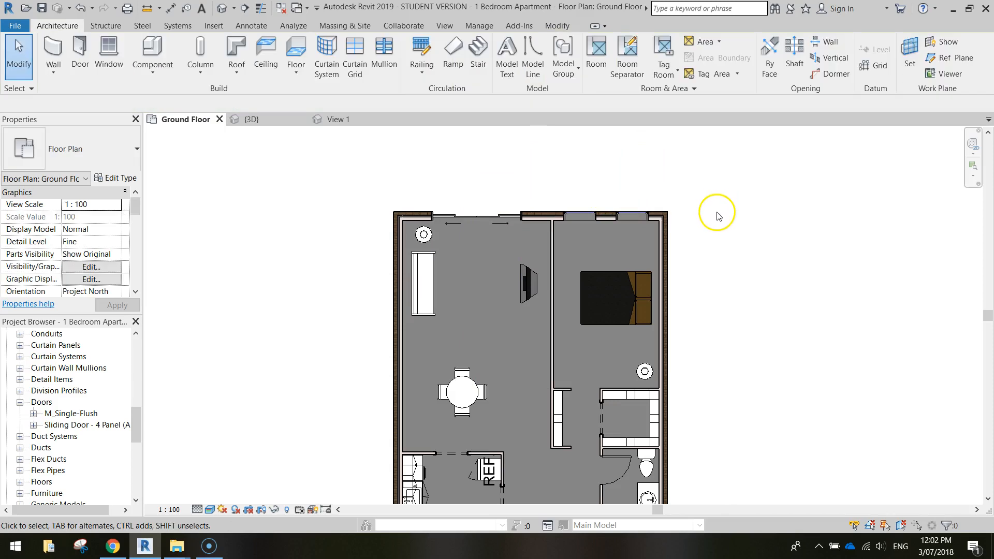
Place the 4-panel sliding door in the living room's top exterior wall and close the family's View 1.
click(498, 216)
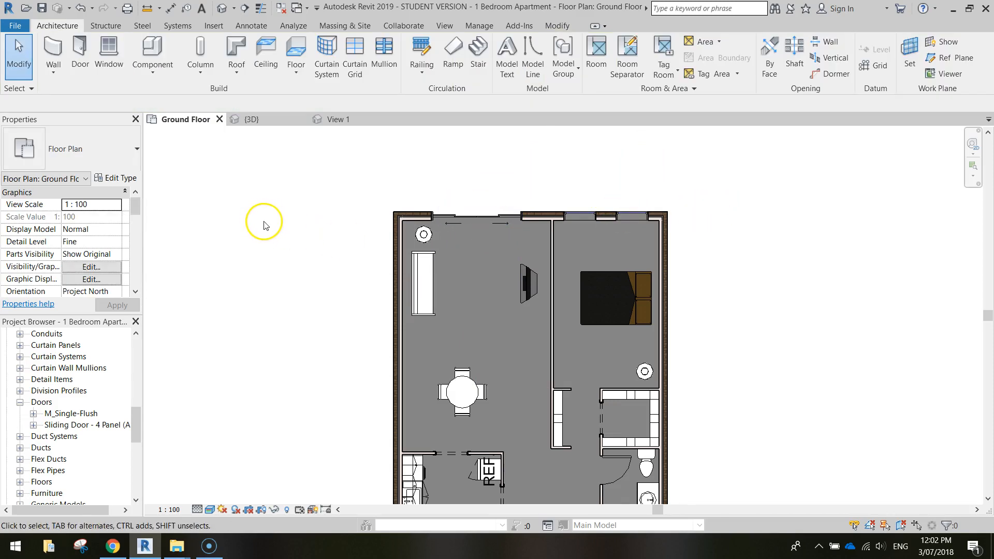
mouse_move(305, 173)
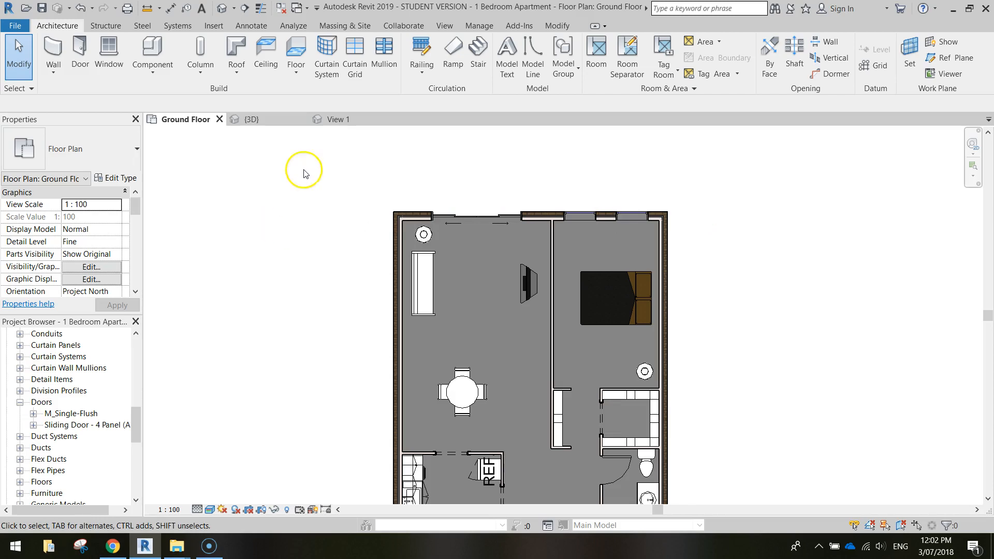
click(334, 119)
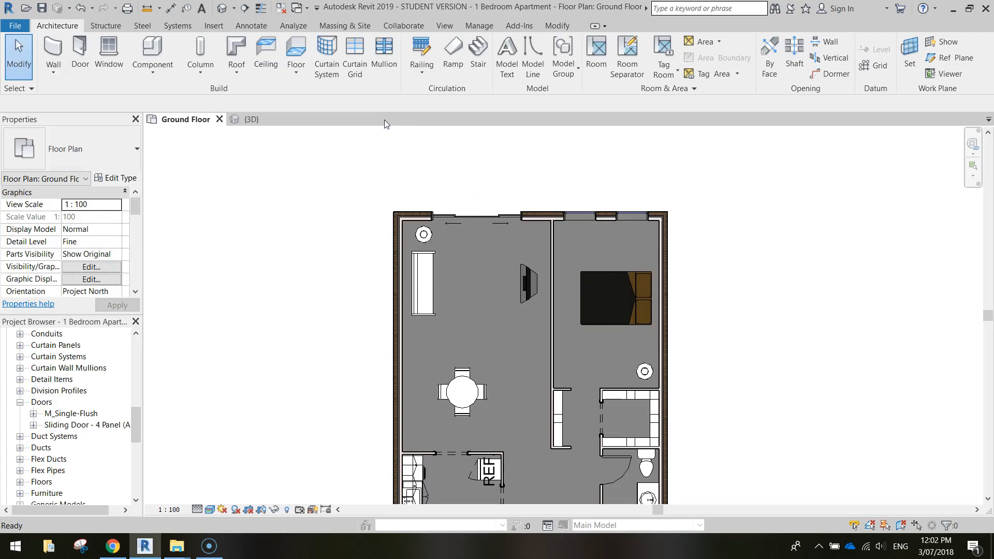
View the apartment in 3D from a corner angle showing the sliding door in the brick back wall.
click(247, 119)
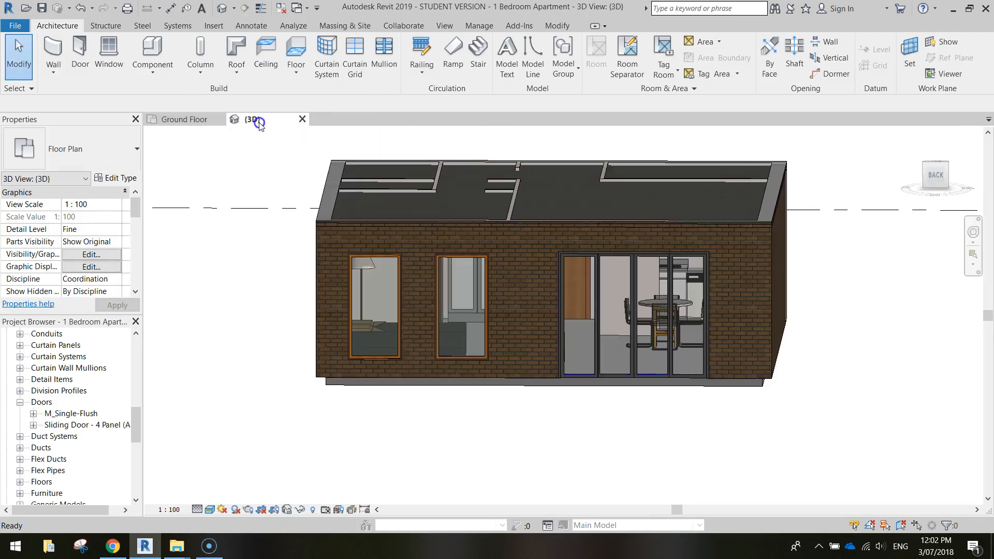
click(561, 293)
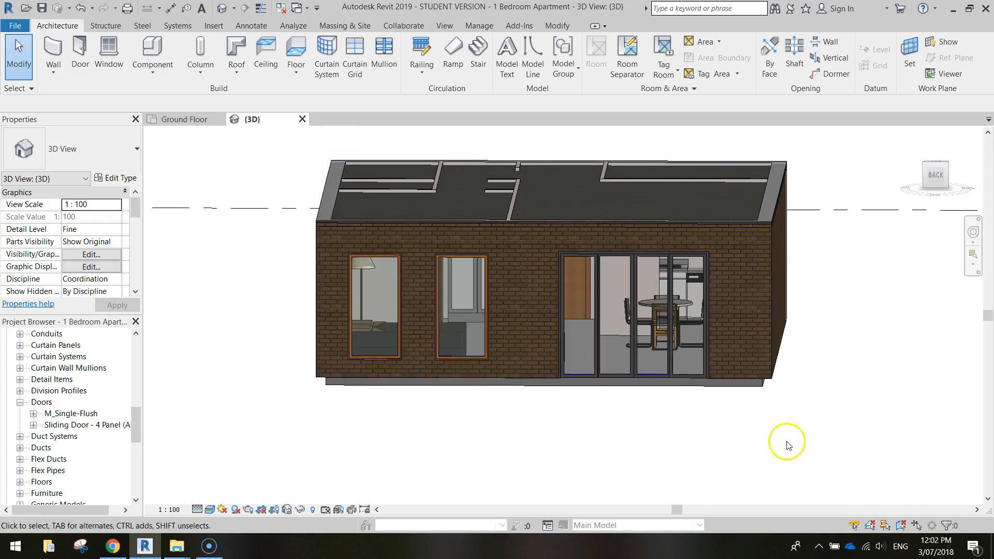
drag(786, 444, 686, 400)
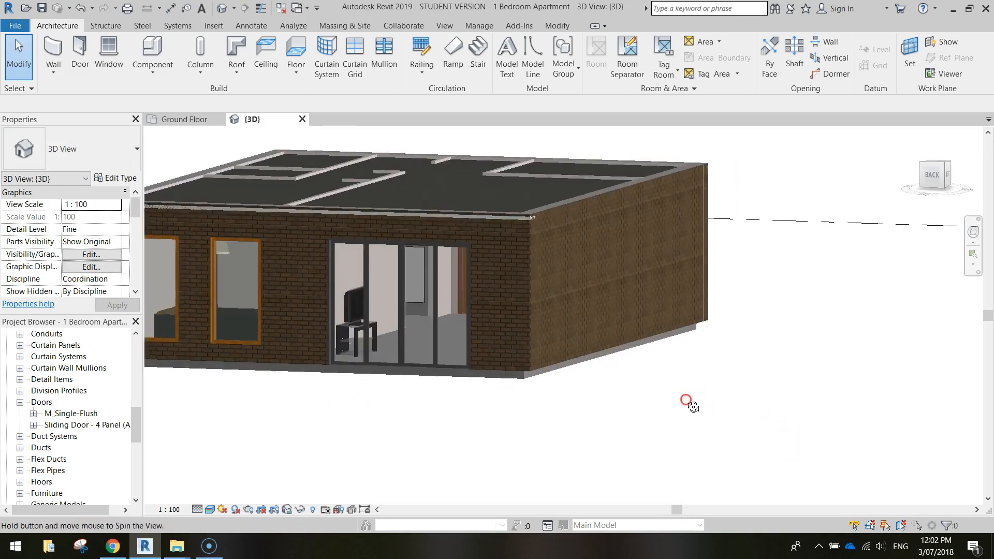
drag(686, 399, 753, 396)
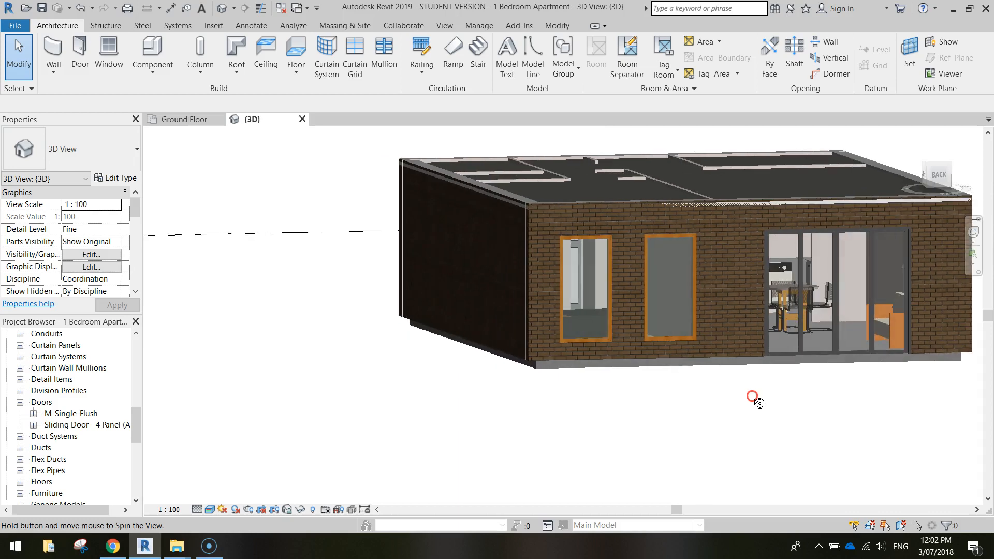
drag(753, 397, 709, 407)
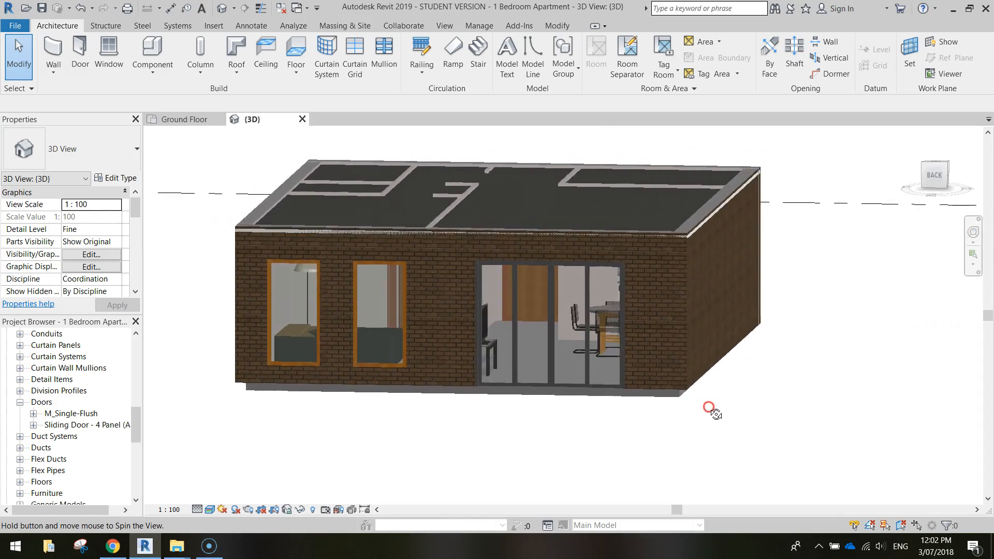